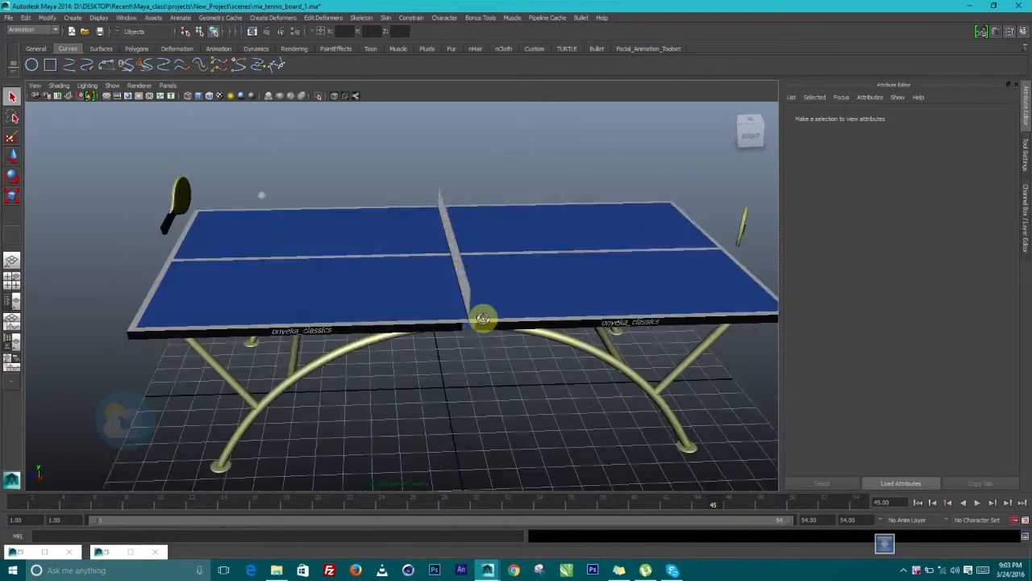
# Orbit around the ping-pong table and play back the table-tennis animation
pyautogui.moveTo(484, 318); pyautogui.dragTo(540, 304)
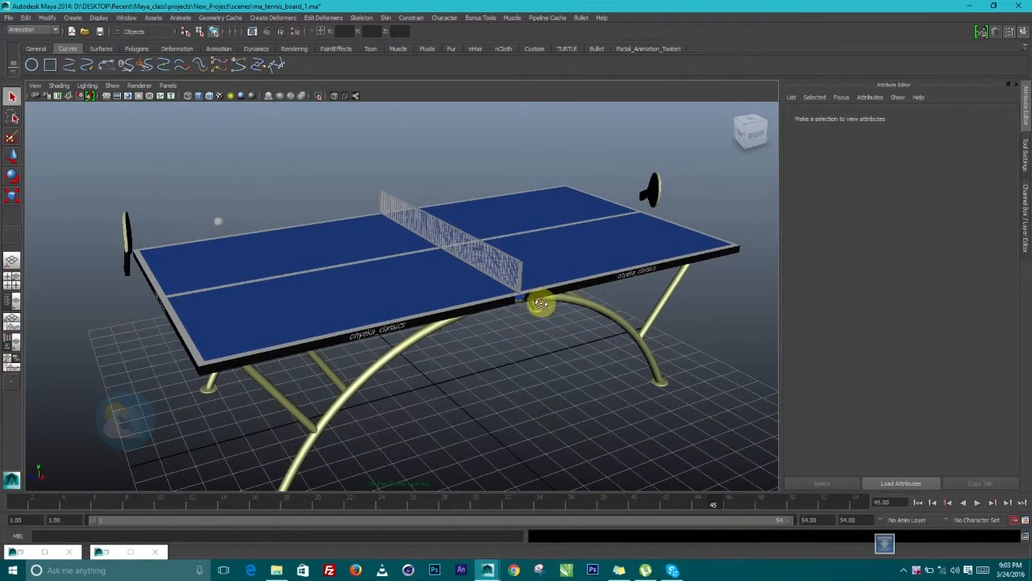
pyautogui.moveTo(540, 303); pyautogui.dragTo(514, 342)
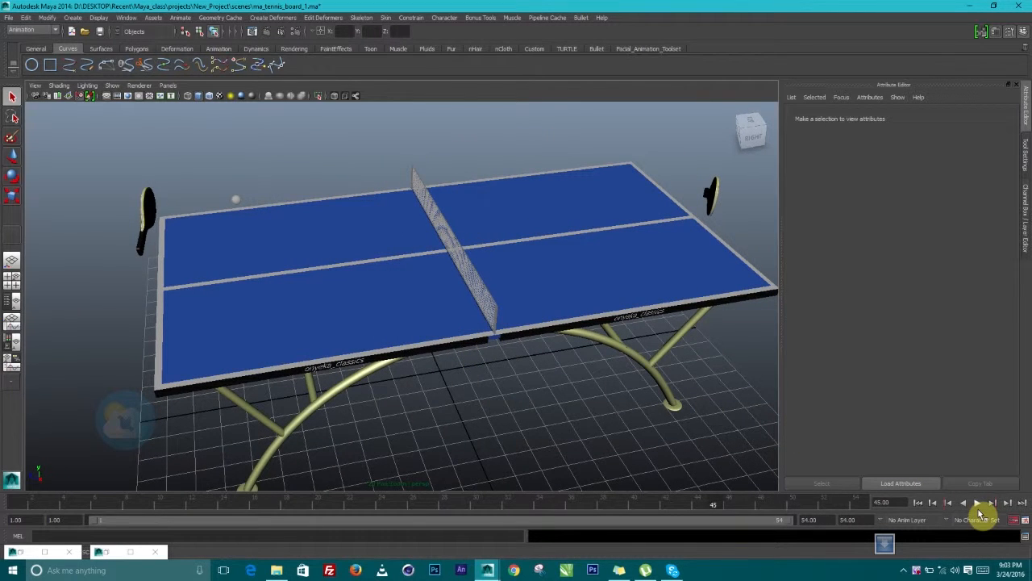
pyautogui.click(983, 504)
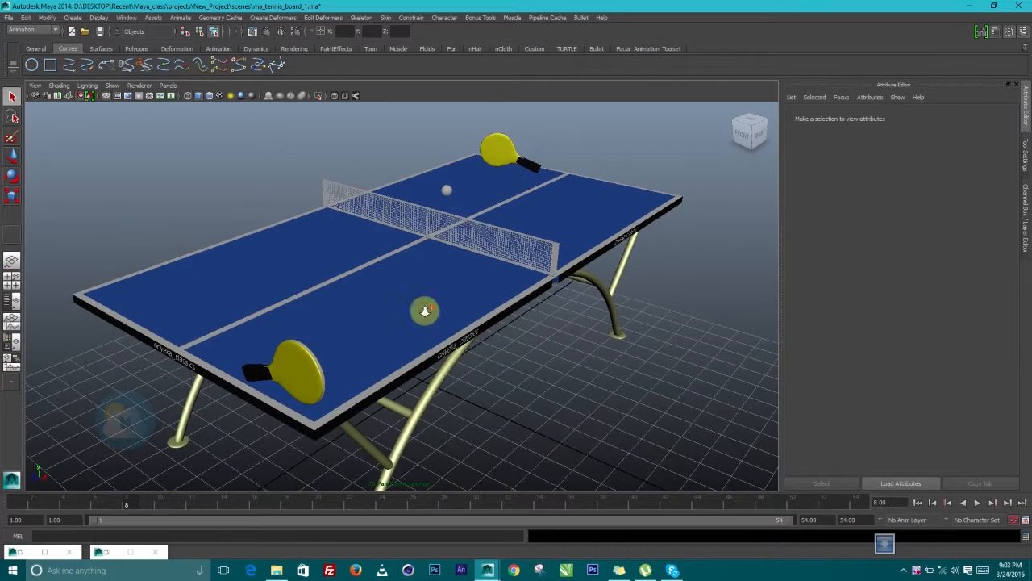
pyautogui.moveTo(426, 310); pyautogui.dragTo(459, 301)
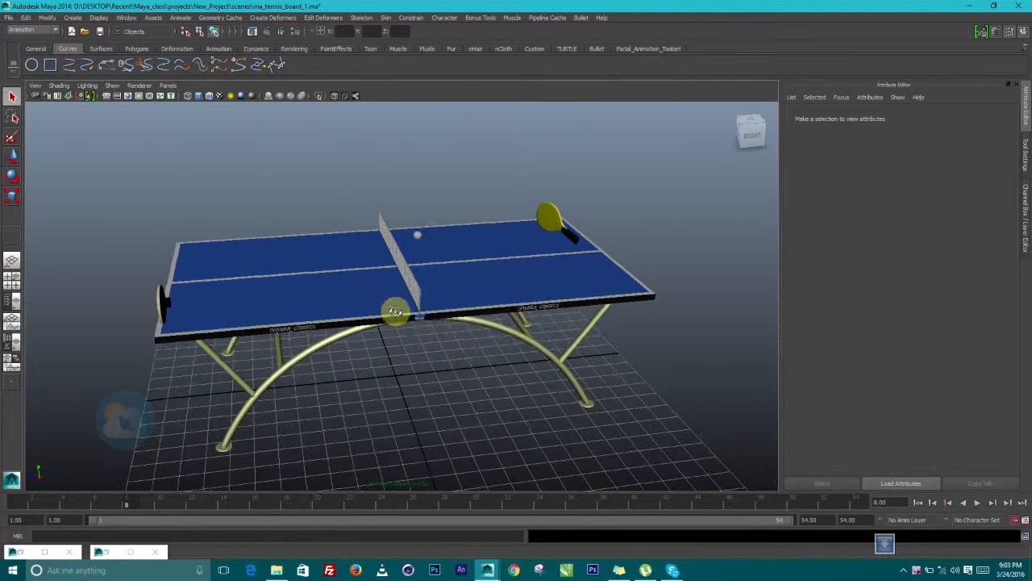
# Create a polygon plane from the Polygons shelf as a large floor under the table
pyautogui.click(135, 49)
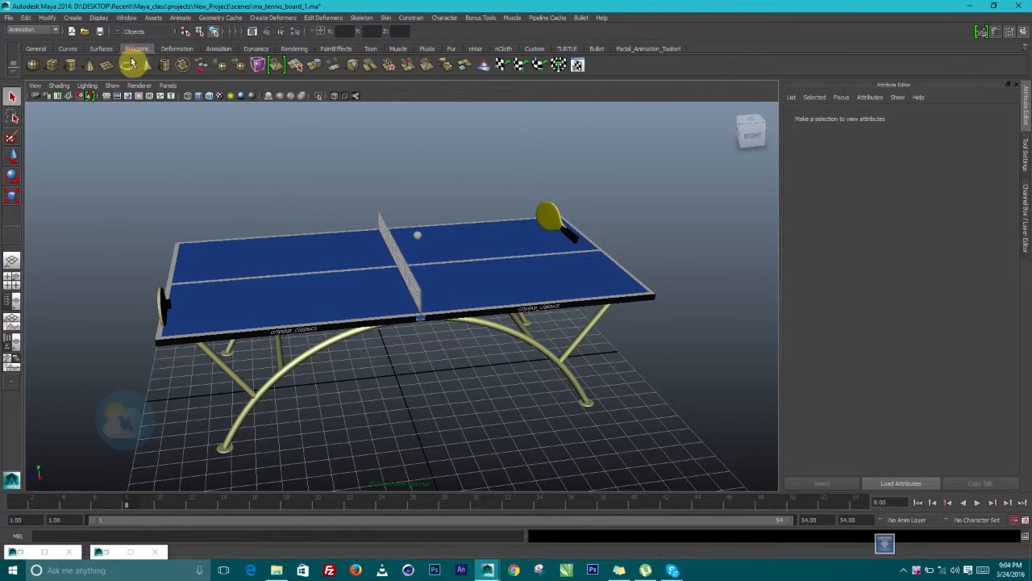
pyautogui.click(390, 377)
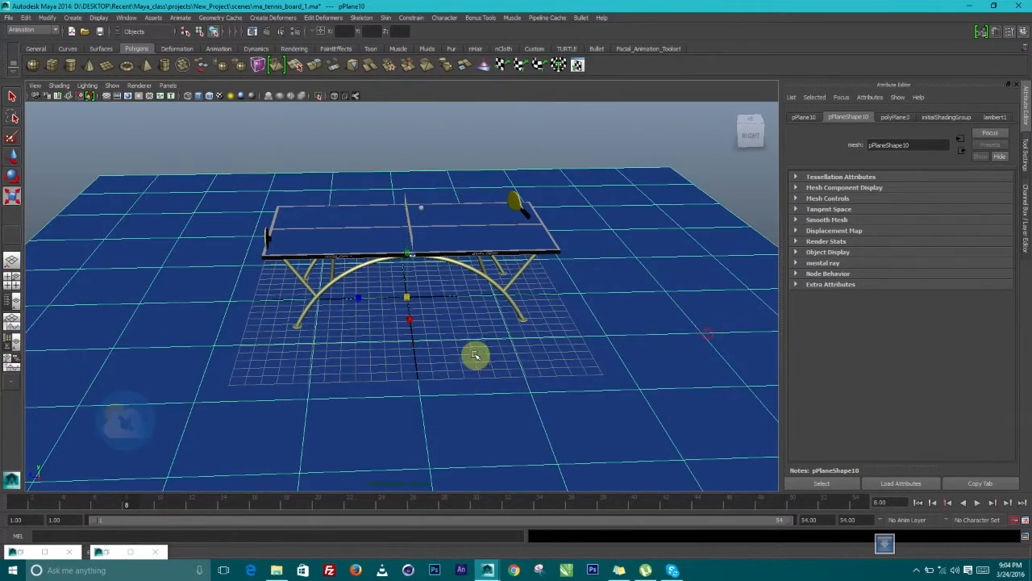
pyautogui.moveTo(476, 354); pyautogui.dragTo(519, 348)
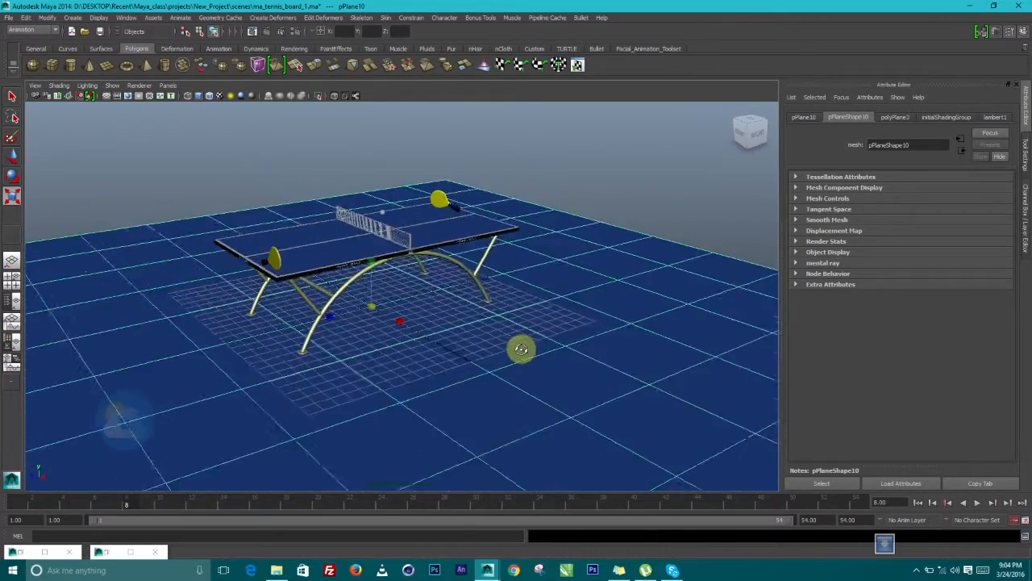
pyautogui.moveTo(520, 348); pyautogui.dragTo(428, 316)
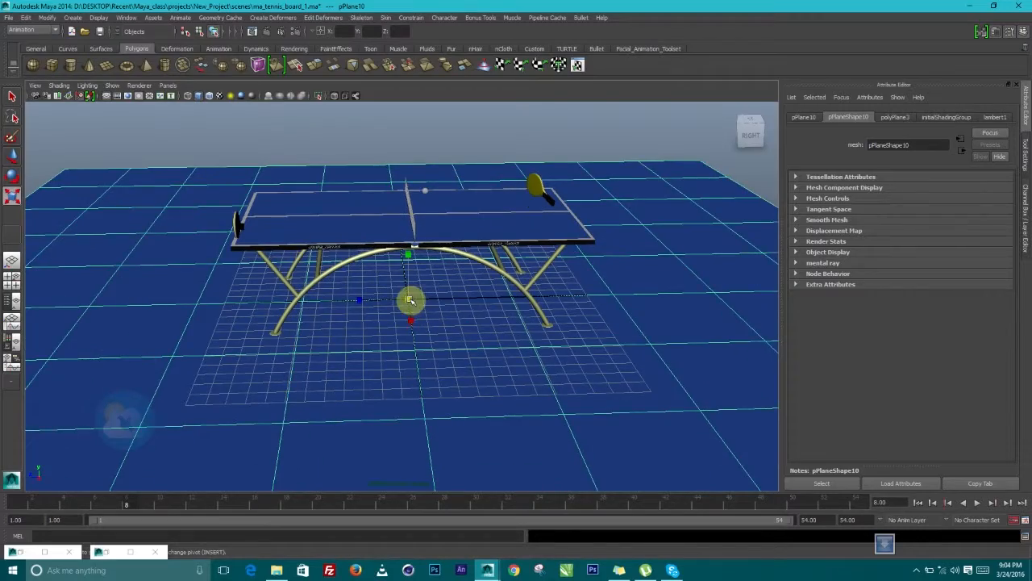
pyautogui.moveTo(411, 298); pyautogui.dragTo(500, 368)
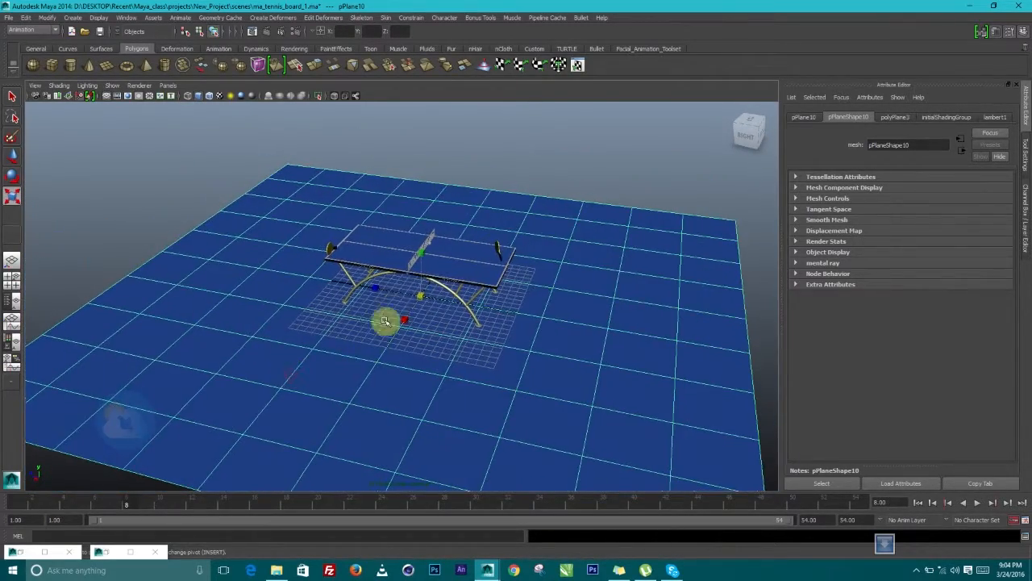
pyautogui.moveTo(386, 321); pyautogui.dragTo(432, 352)
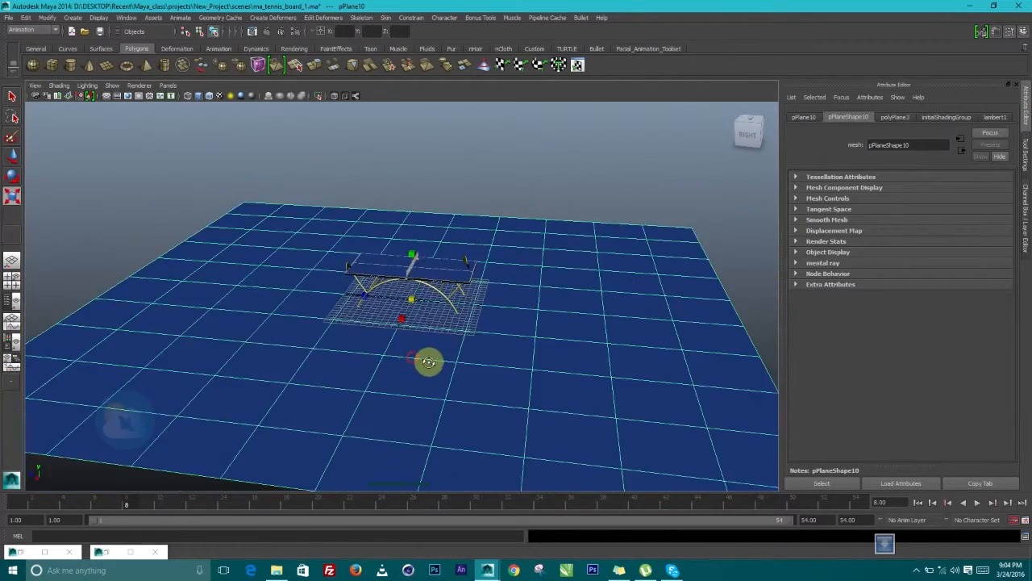
# Switch the floor plane into edge component editing mode
pyautogui.rightClick(428, 361)
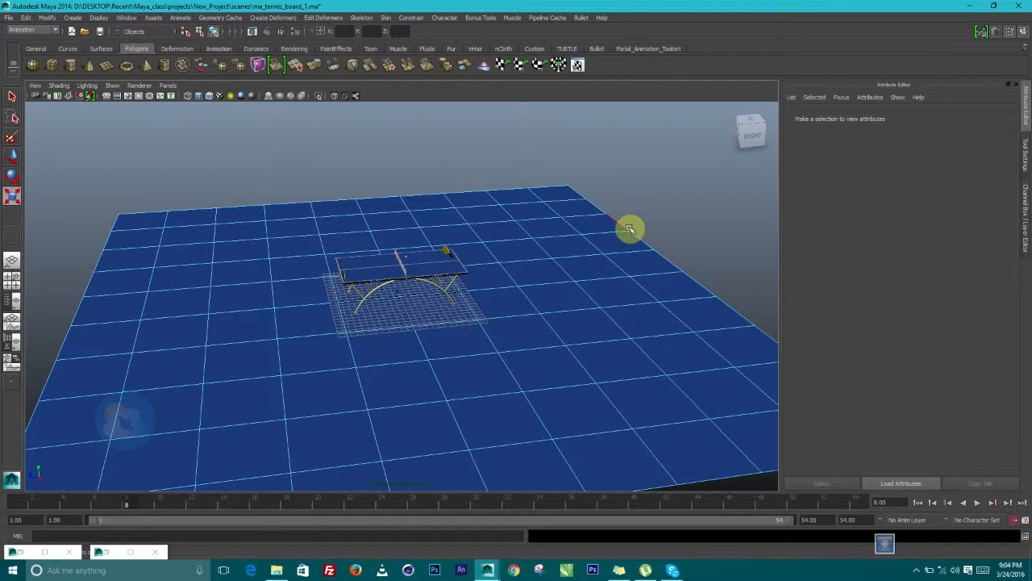
pyautogui.click(629, 229)
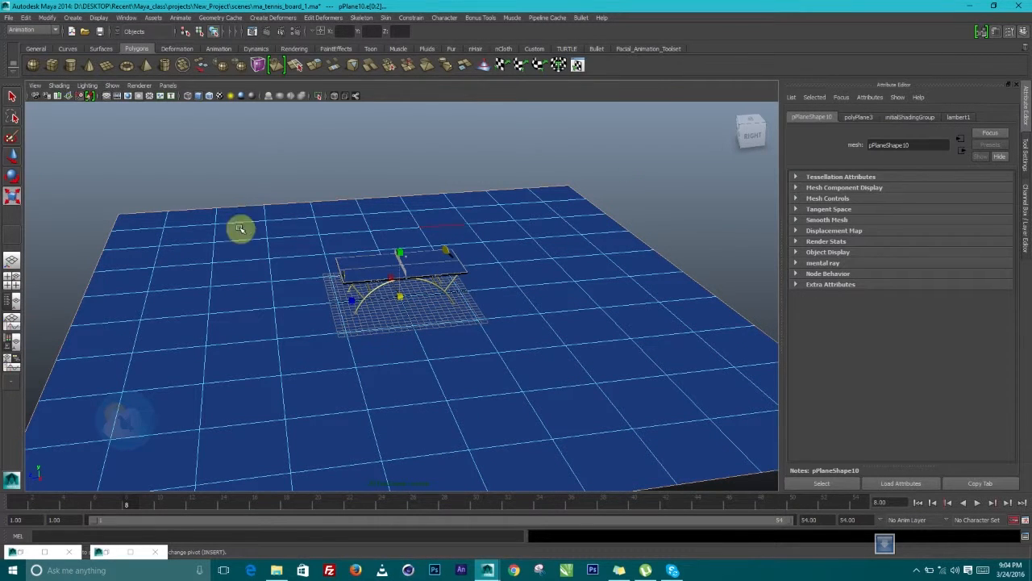
pyautogui.moveTo(132, 255)
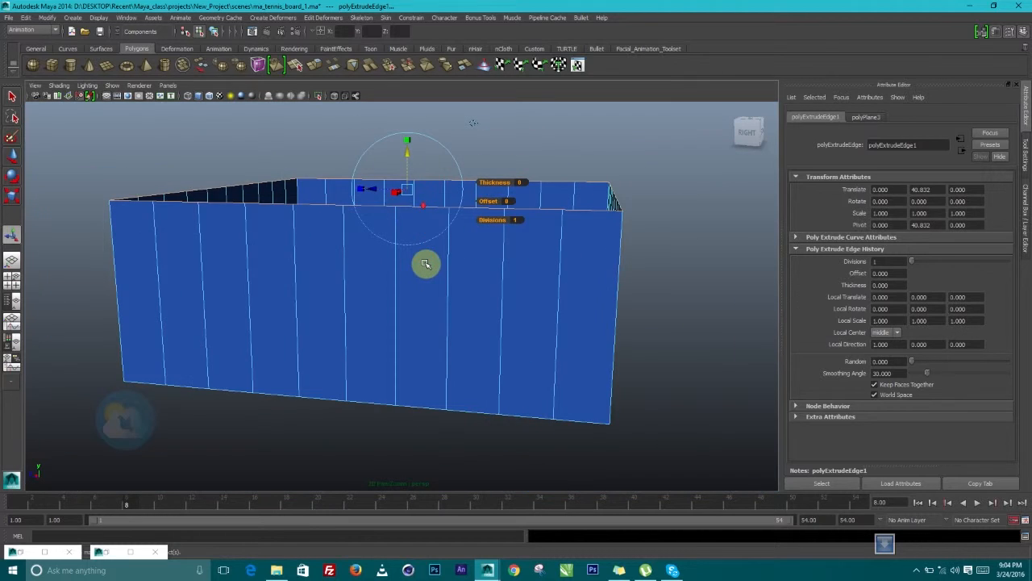
# Extrude the floor's border edges upward twice into tall walls enclosing the table
pyautogui.moveTo(426, 265); pyautogui.dragTo(400, 145)
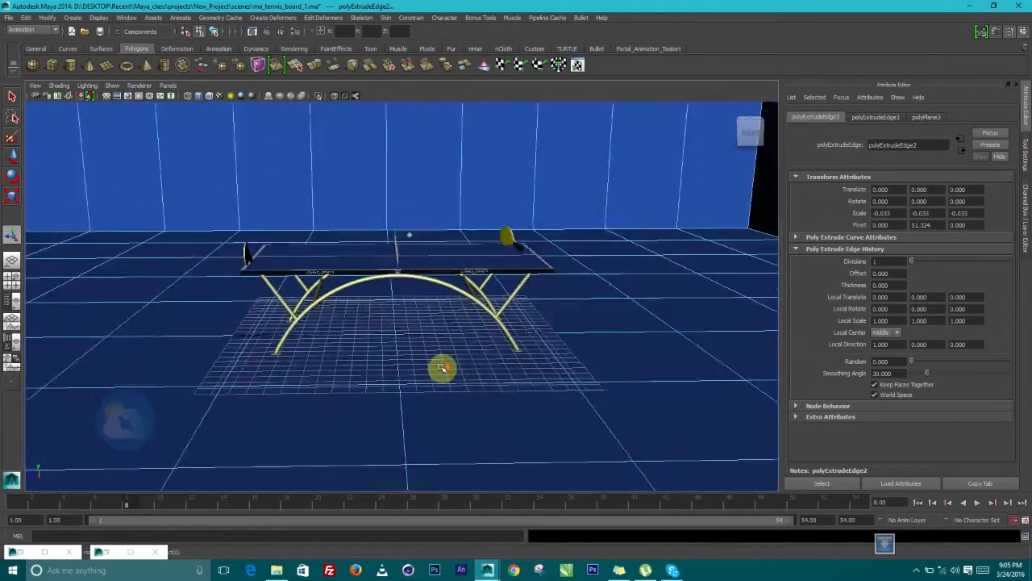
pyautogui.moveTo(442, 368); pyautogui.dragTo(471, 346)
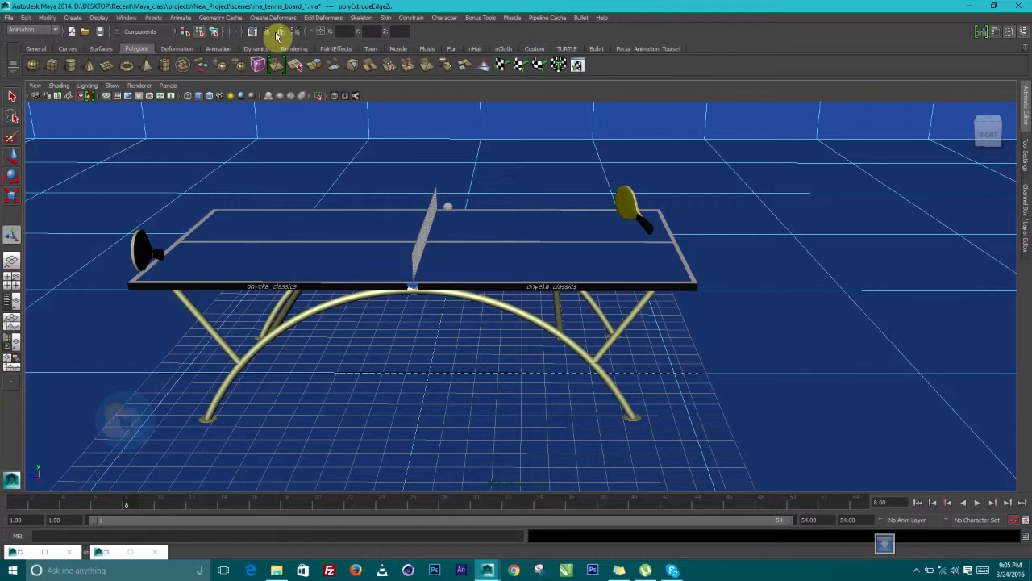
# Render the current frame of the table inside the blue room in Render View
pyautogui.click(278, 31)
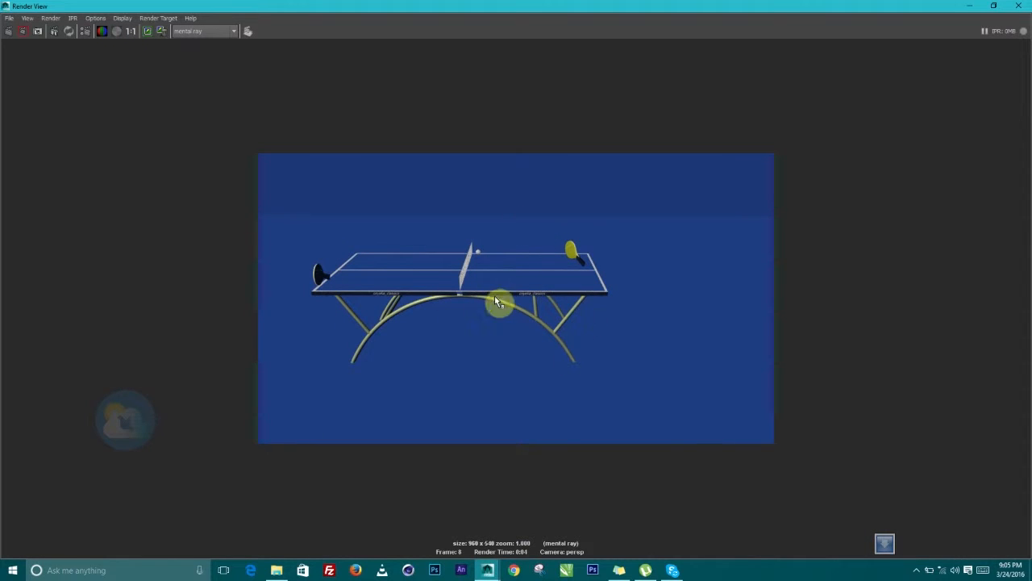
pyautogui.moveTo(813, 44)
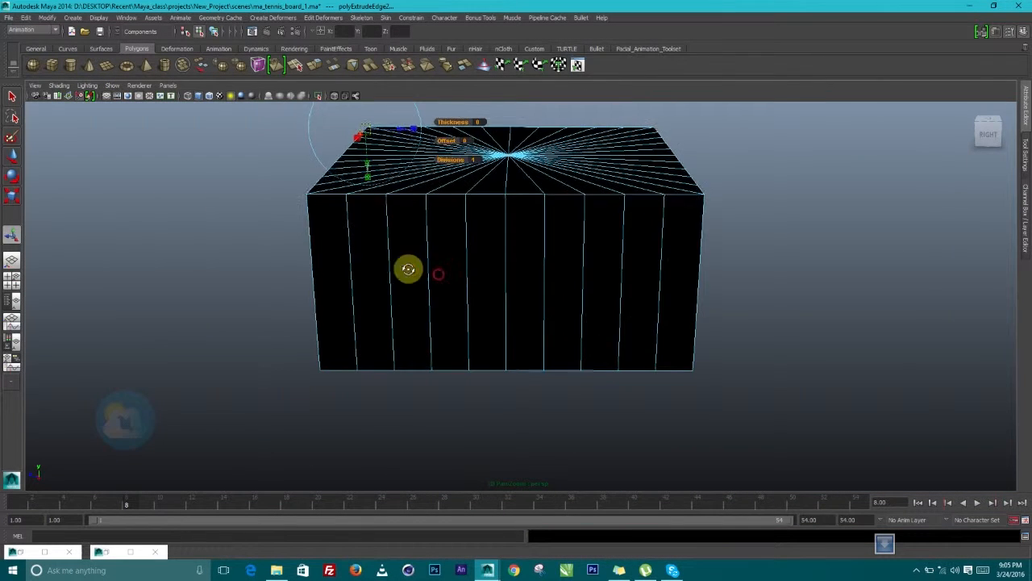
# Leave edge editing for Object Mode and switch from Polygons to the Rendering shelf
pyautogui.rightClick(439, 274)
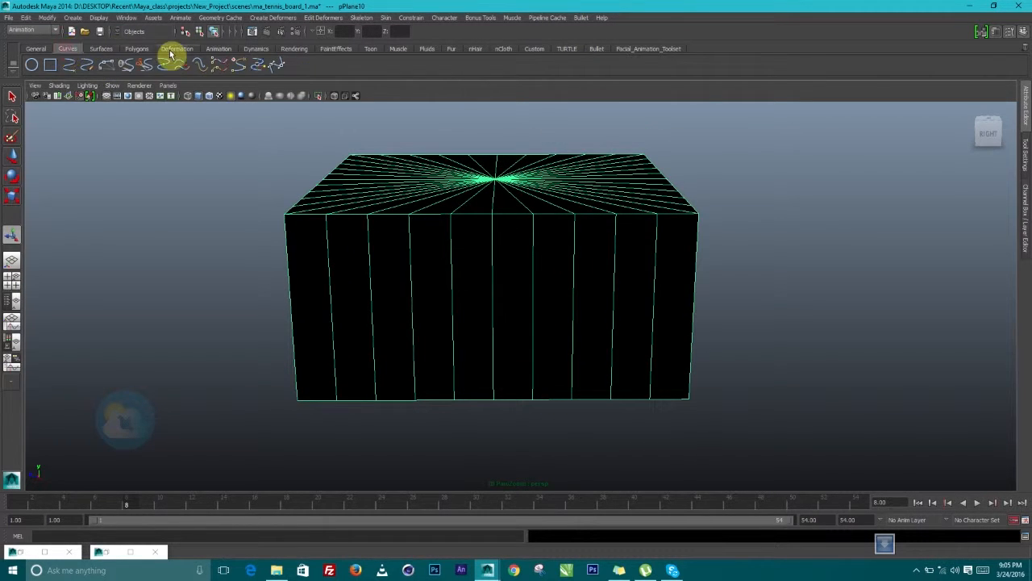
pyautogui.click(135, 49)
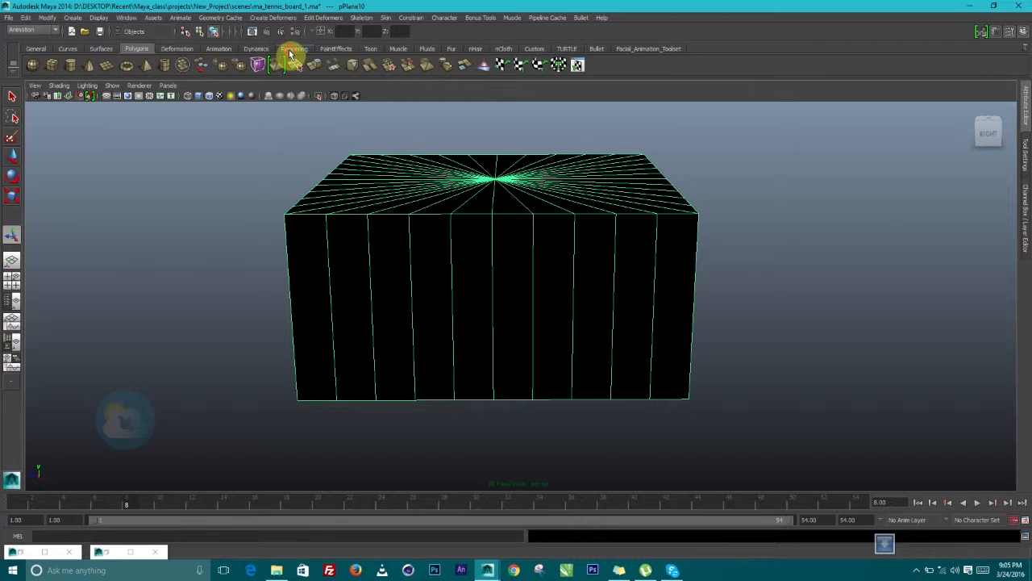
pyautogui.click(294, 48)
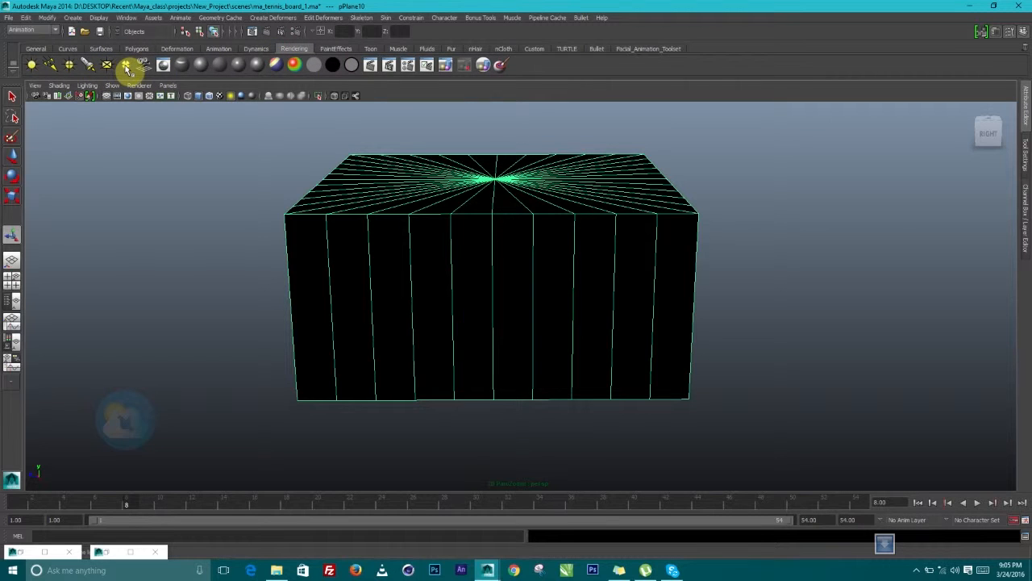
pyautogui.moveTo(169, 98)
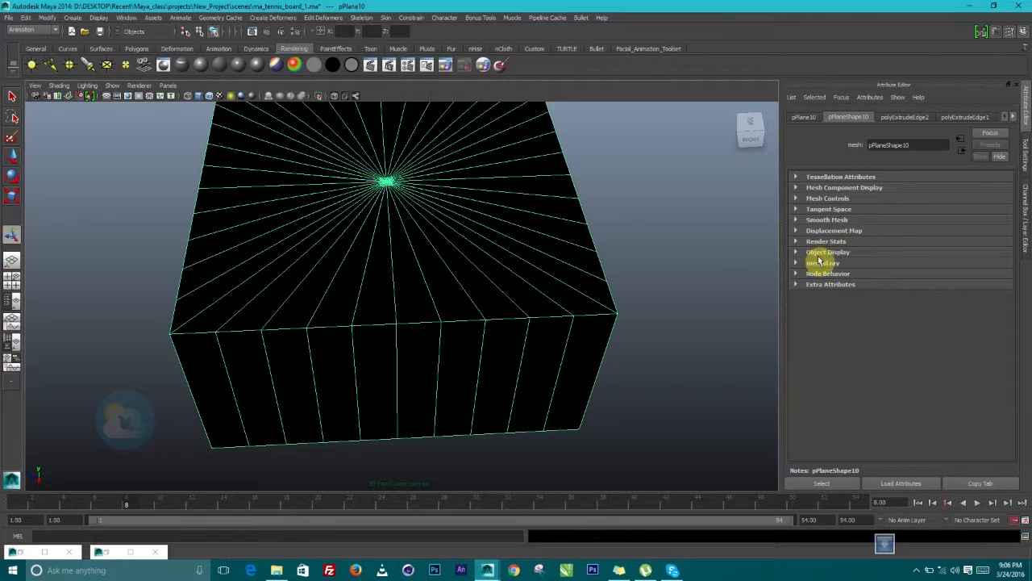
# Expand pPlaneShape10's Render Stats and toggle a render visibility checkbox
pyautogui.click(826, 240)
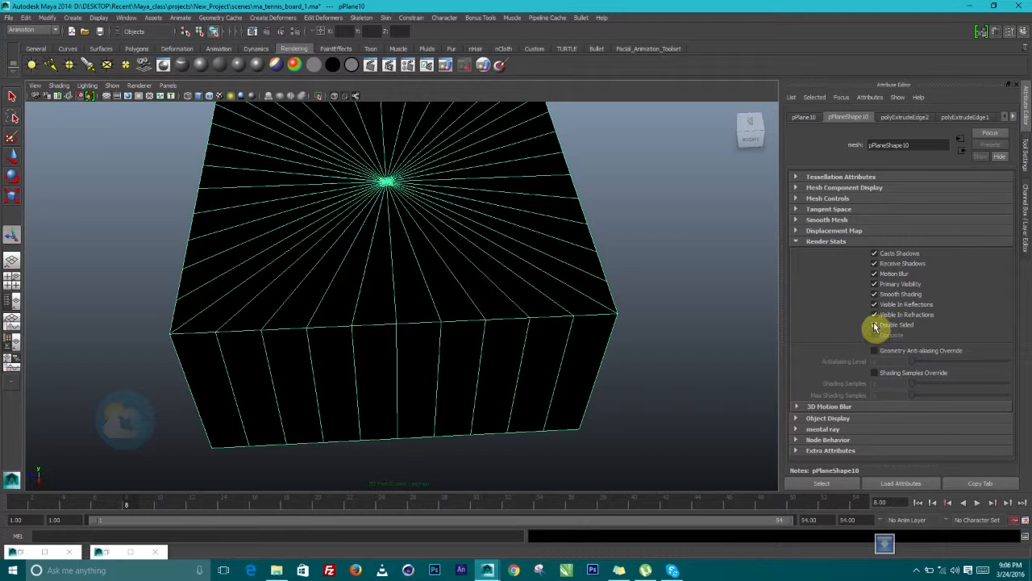
pyautogui.click(874, 324)
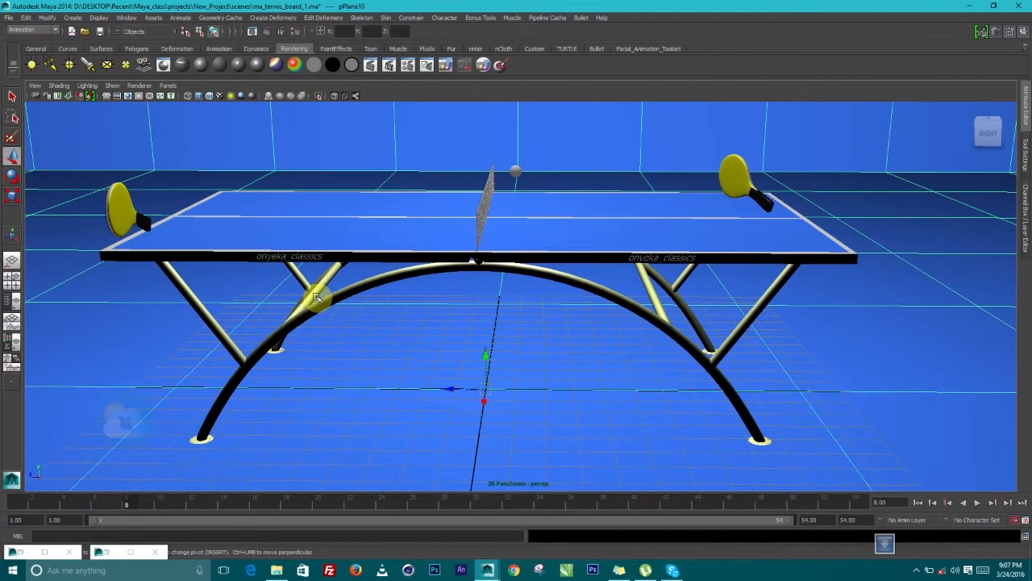
# Re-render the current frame of the lit table in the blue room
pyautogui.click(35, 85)
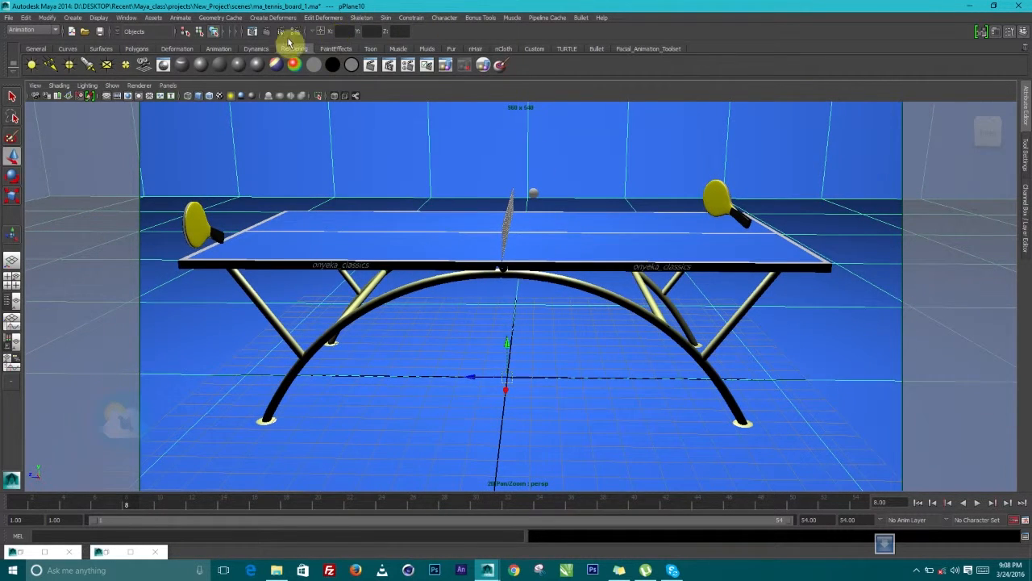
pyautogui.click(294, 47)
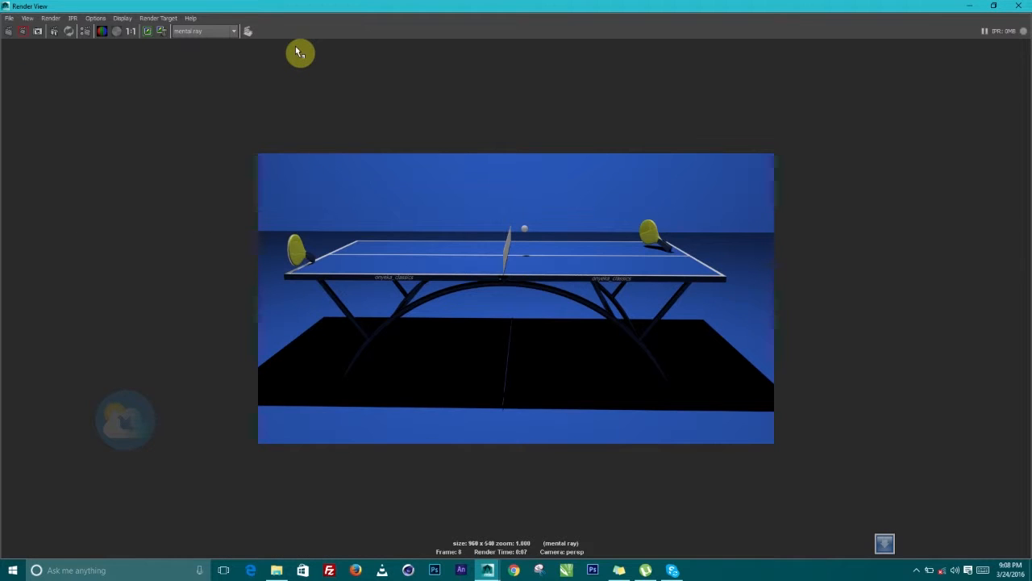
pyautogui.moveTo(290, 36)
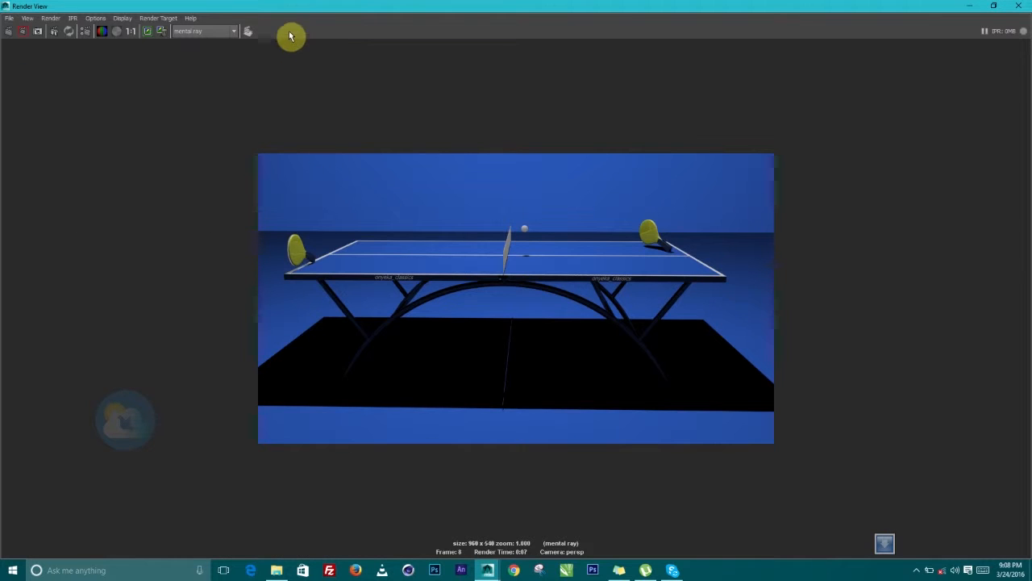
pyautogui.moveTo(913, 106)
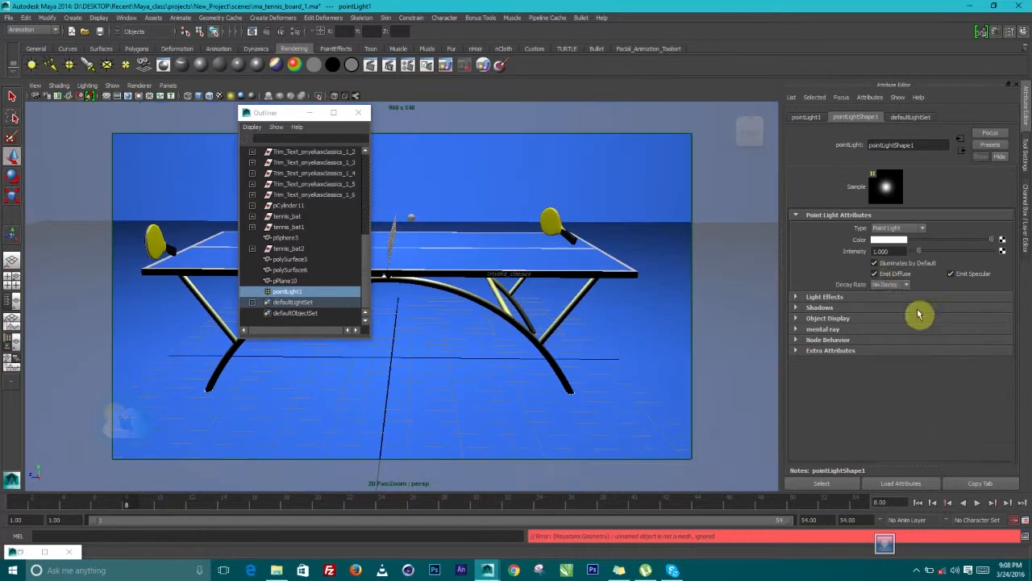
# Change the point light's decay rate for softer, fading light
pyautogui.click(905, 284)
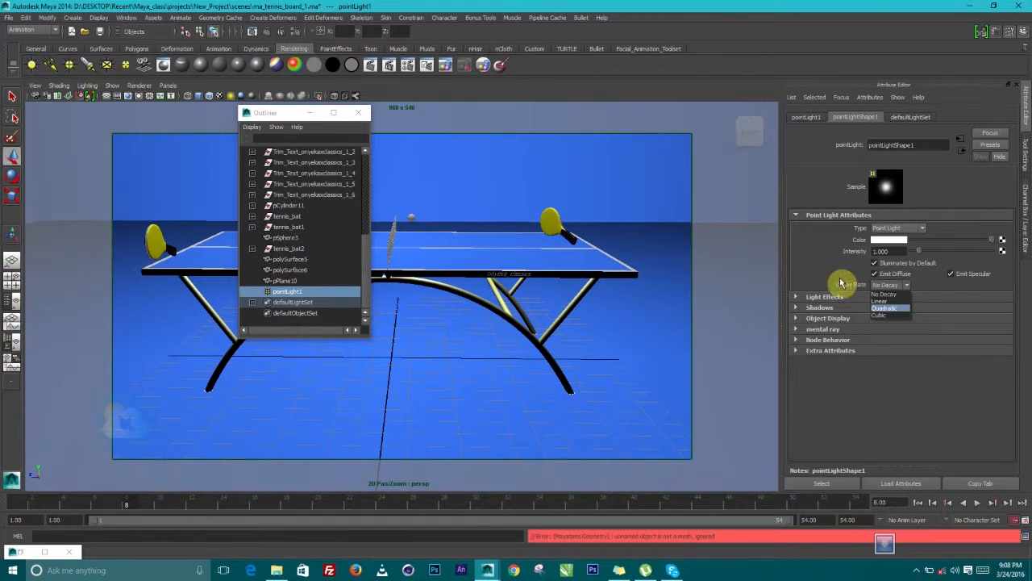
pyautogui.click(881, 306)
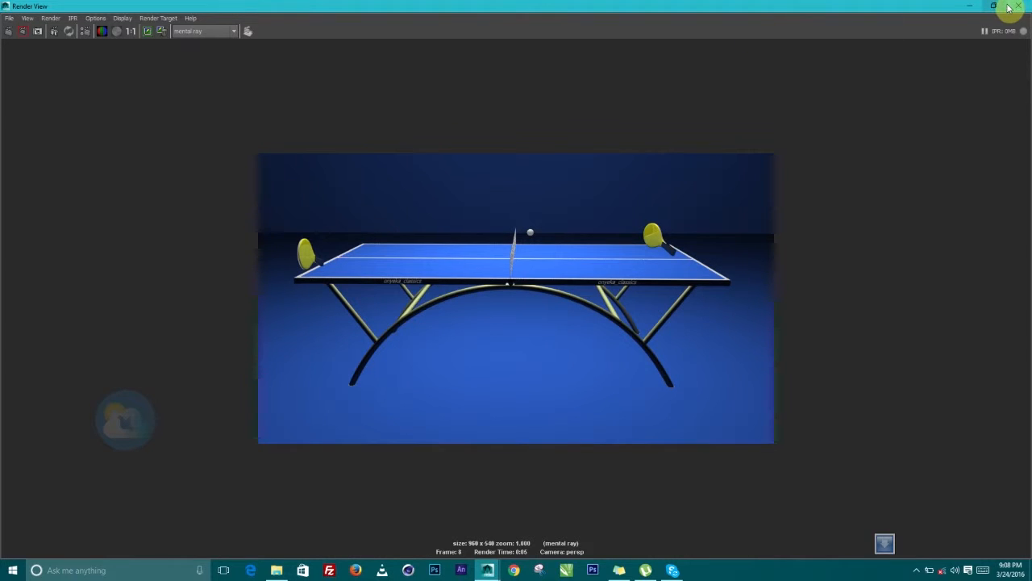
# Close Render View and enable Use Ray Trace Shadows on pointLight2
pyautogui.click(488, 571)
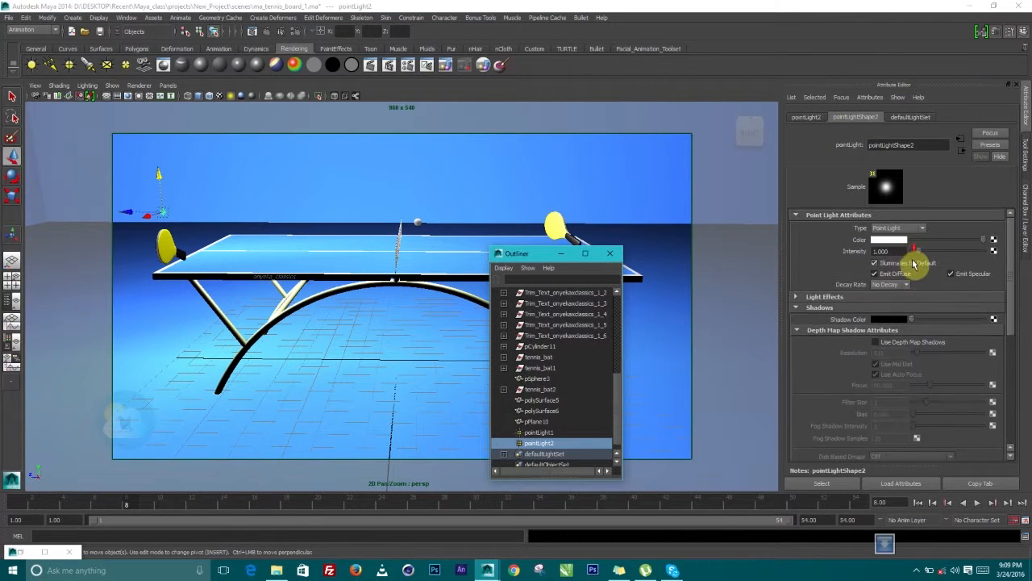
pyautogui.click(891, 284)
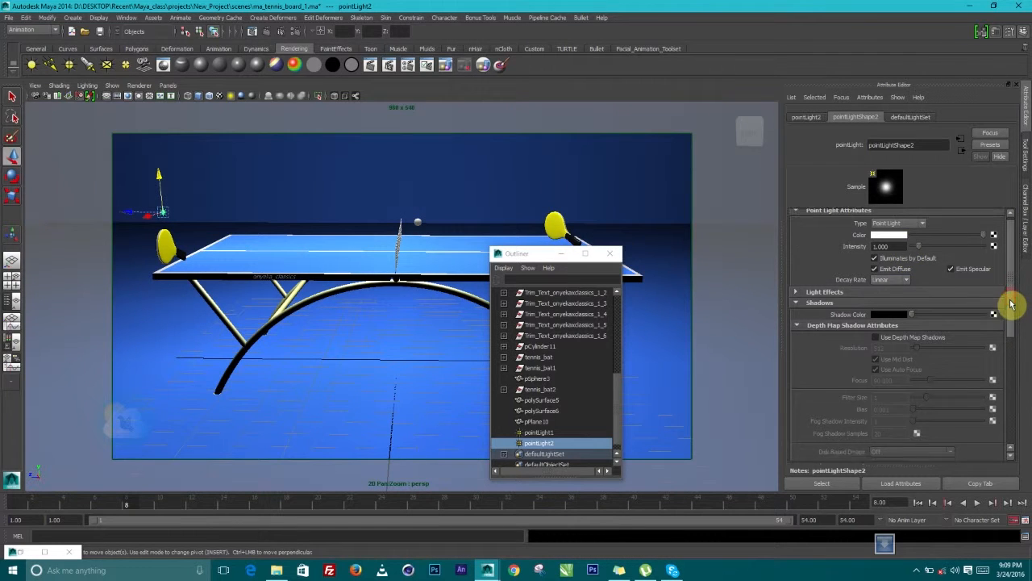
pyautogui.scroll(-3)
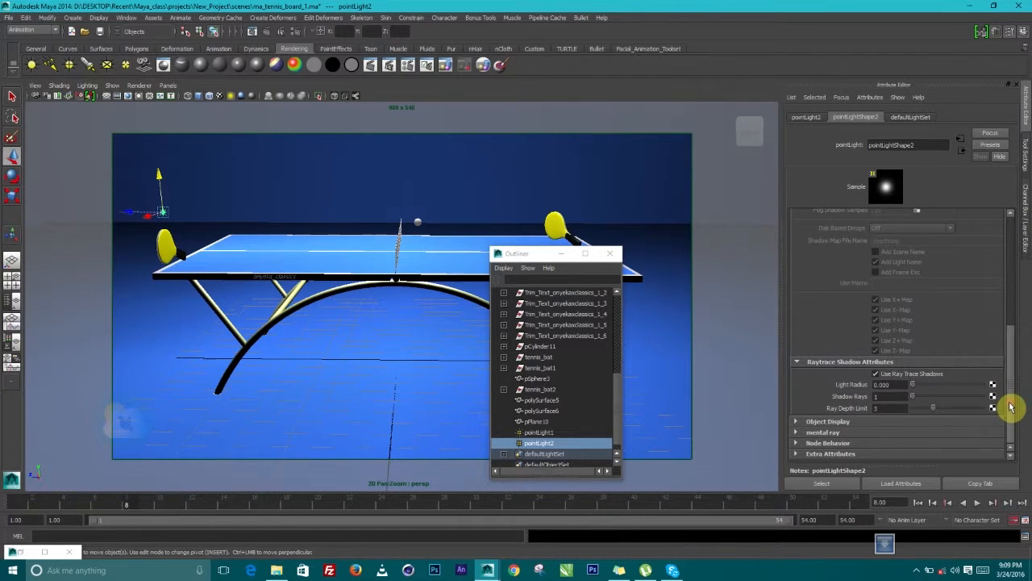
pyautogui.moveTo(663, 329)
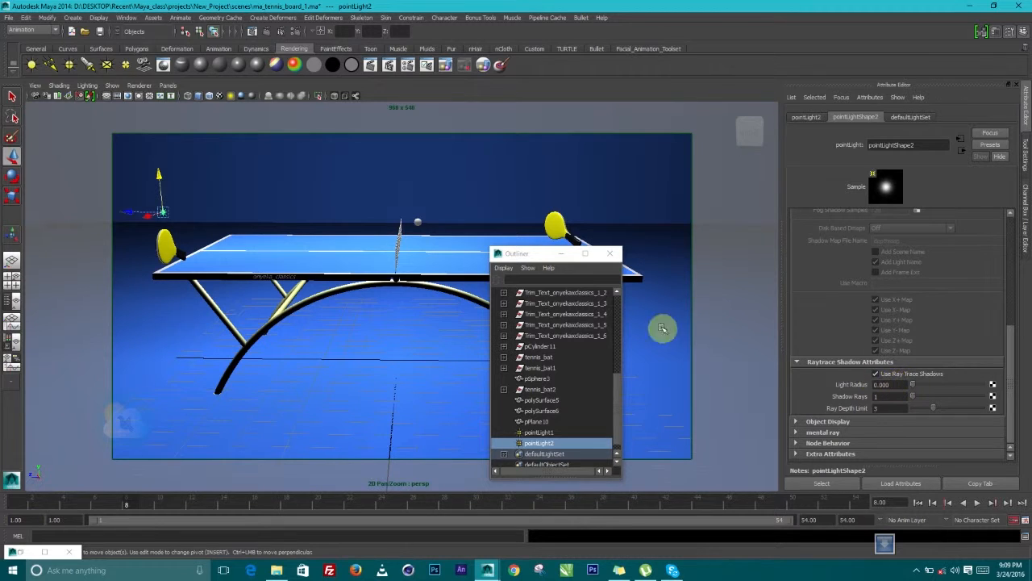
pyautogui.moveTo(517, 254); pyautogui.dragTo(977, 210)
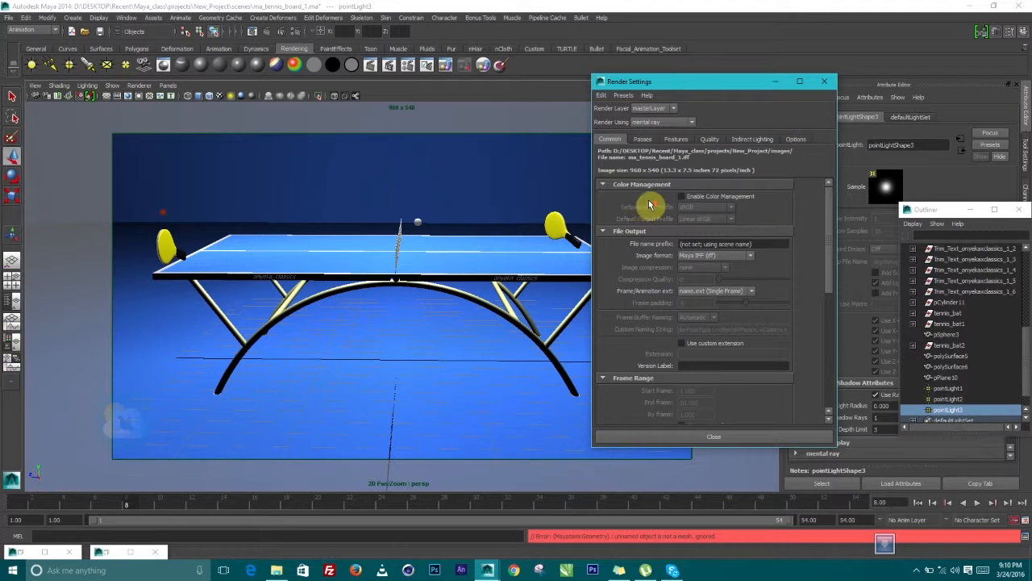
# Bring up Render Settings on the Indirect Lighting tab
pyautogui.click(622, 95)
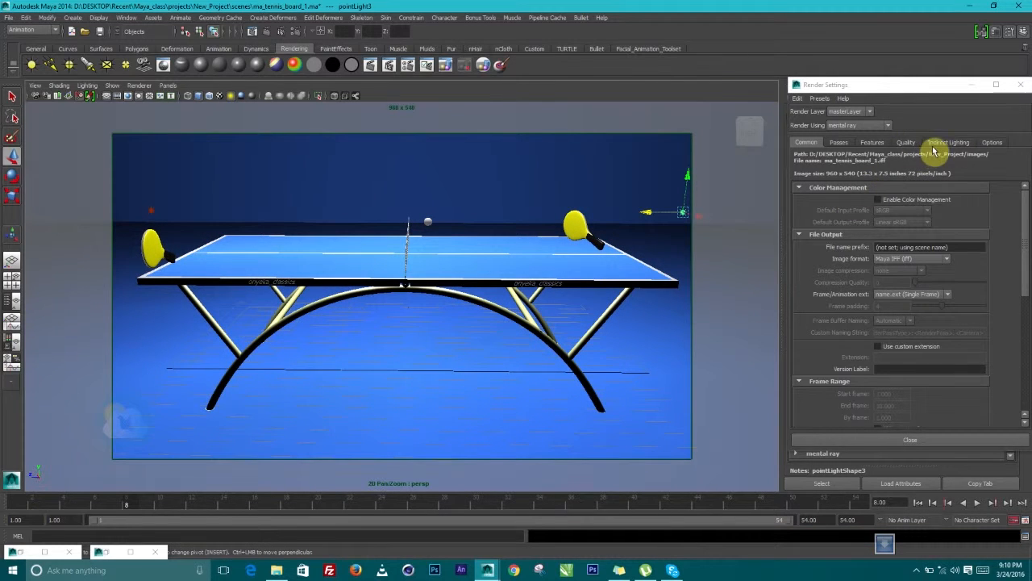
pyautogui.click(949, 142)
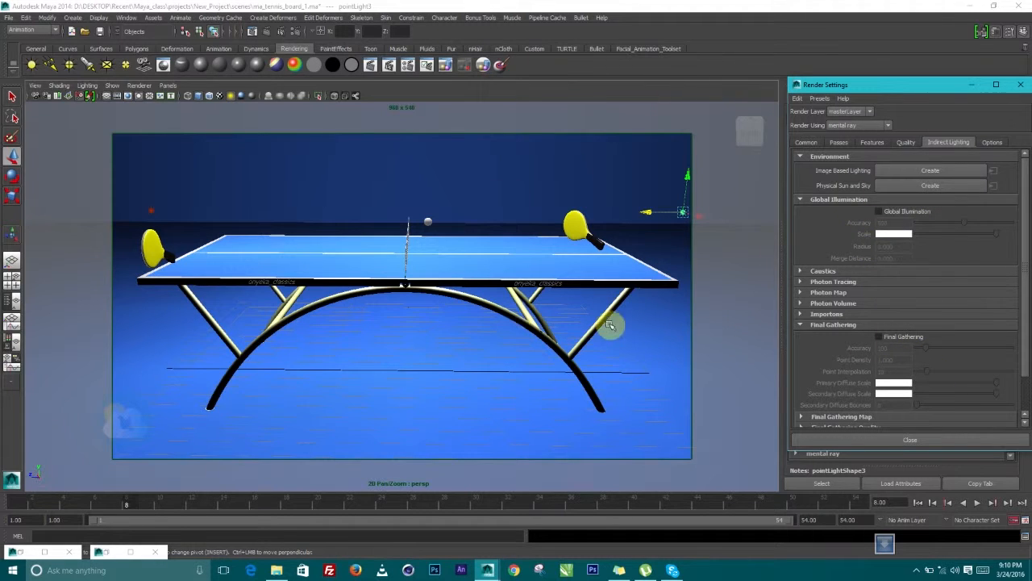
pyautogui.moveTo(284, 41)
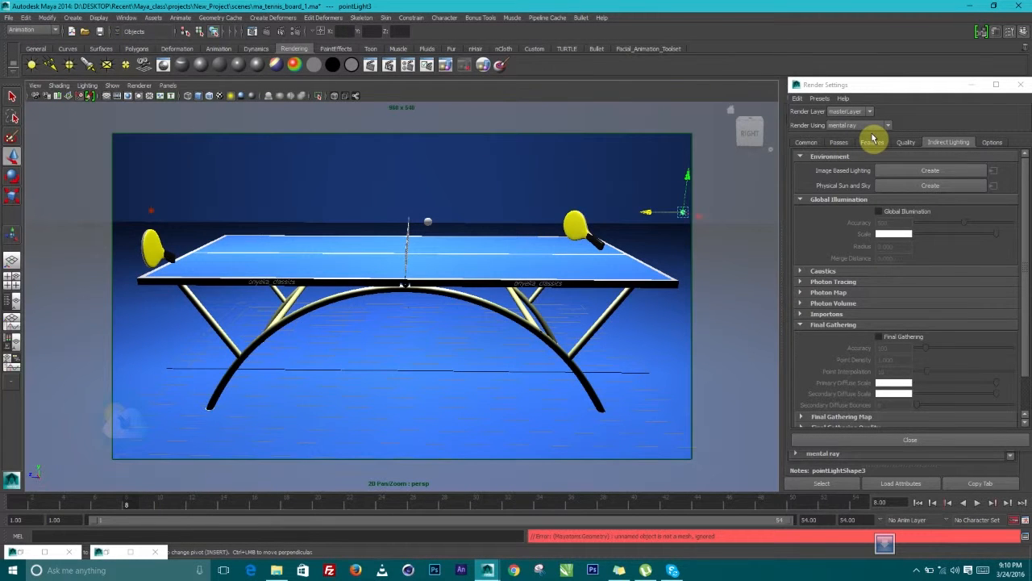
# Move Render Settings aside and turn on Global Illumination
pyautogui.moveTo(868, 84); pyautogui.dragTo(803, 84)
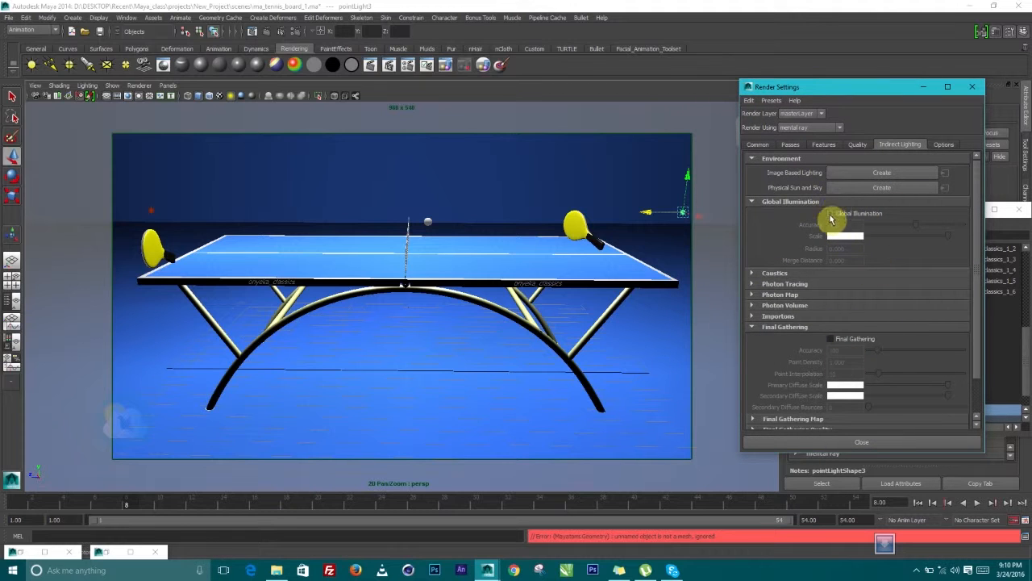
pyautogui.click(831, 213)
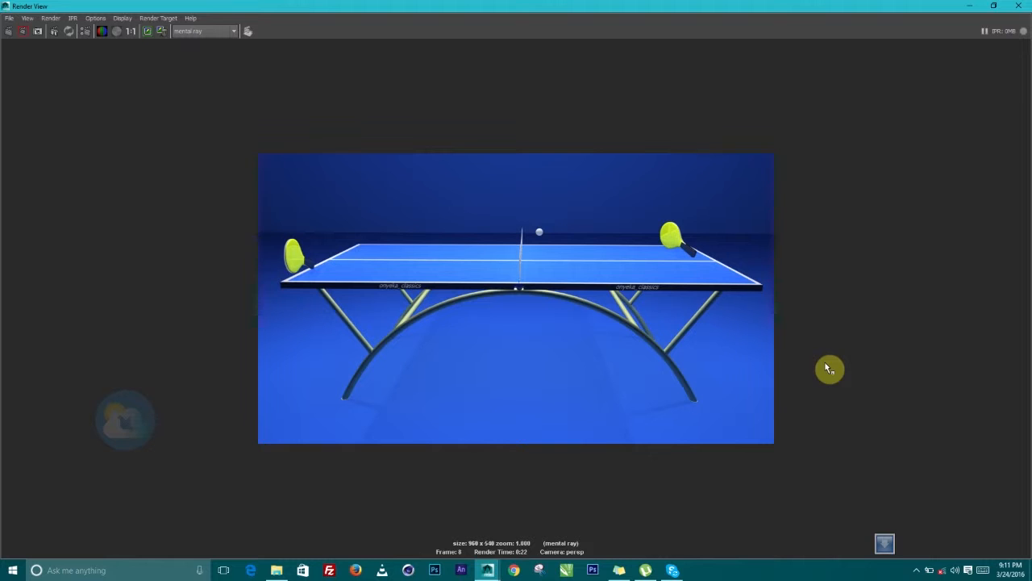
pyautogui.moveTo(904, 116)
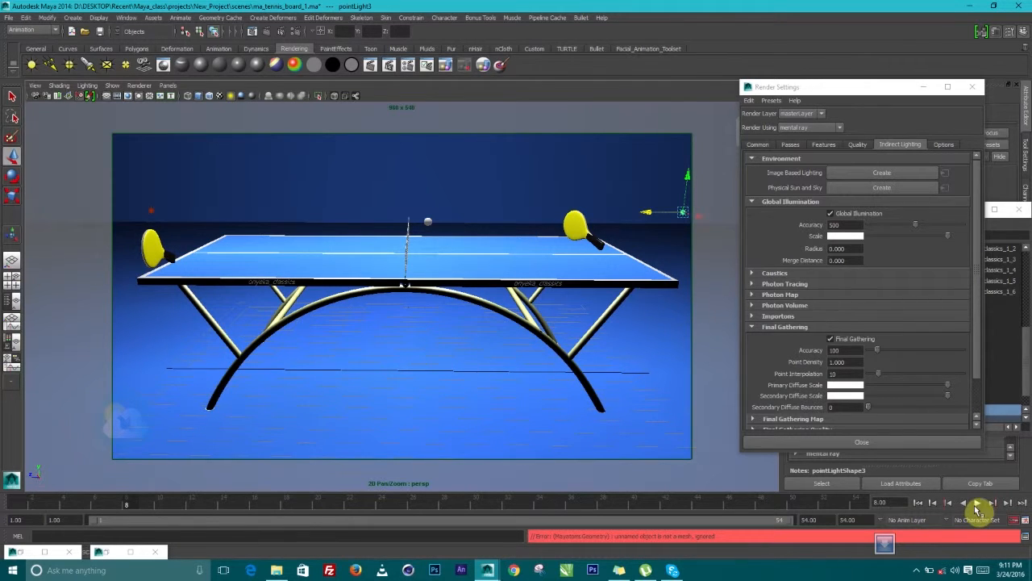
pyautogui.click(977, 503)
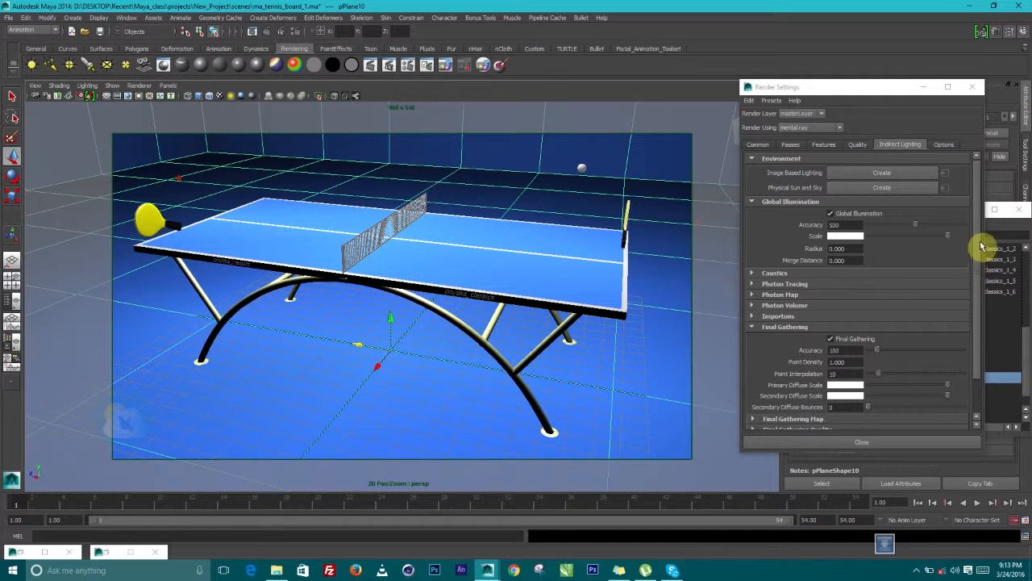
# Show the Common render output settings and the File menu with Set Project
pyautogui.click(758, 145)
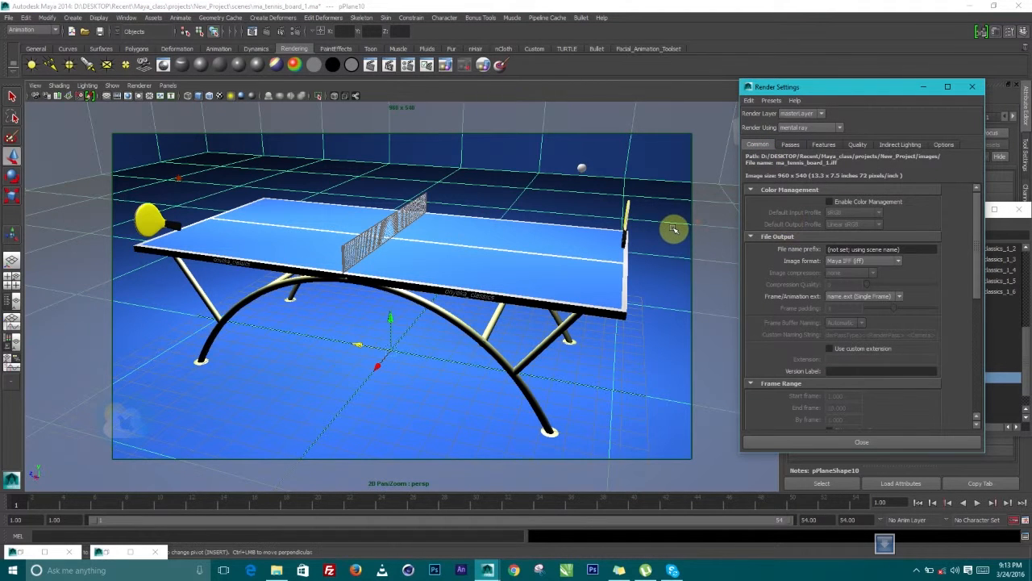
pyautogui.moveTo(722, 292)
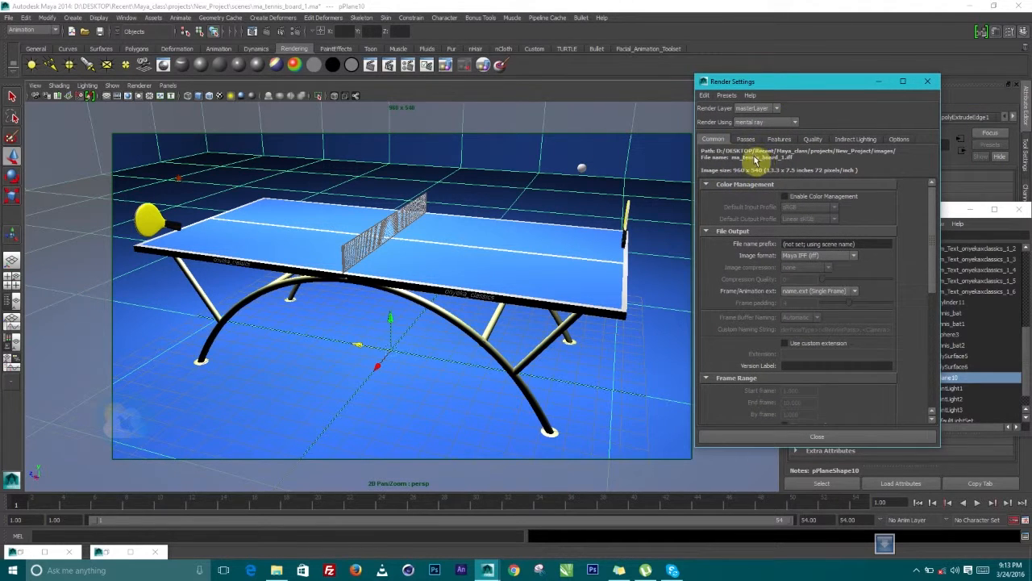
pyautogui.moveTo(694, 152)
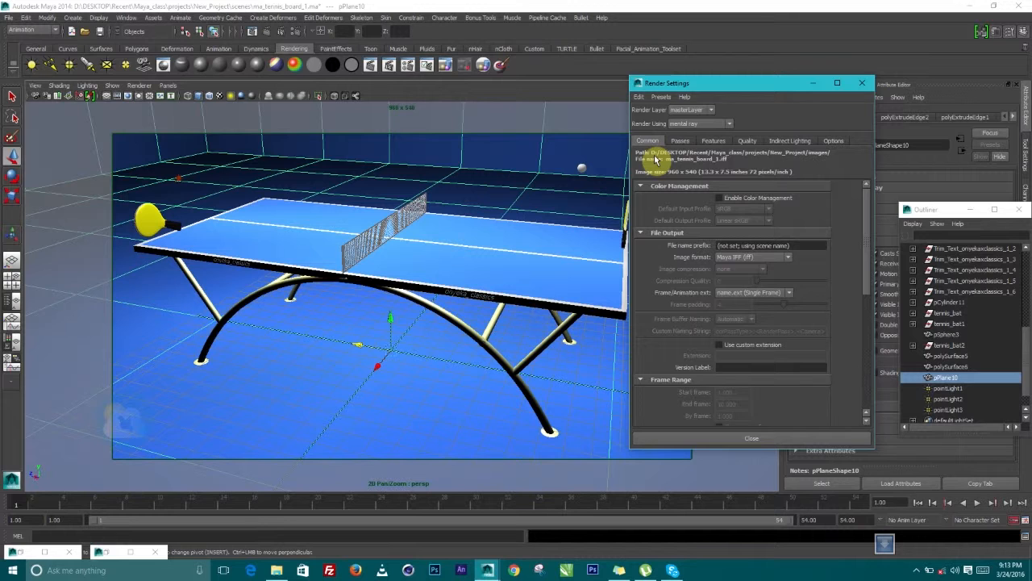
pyautogui.moveTo(819, 155)
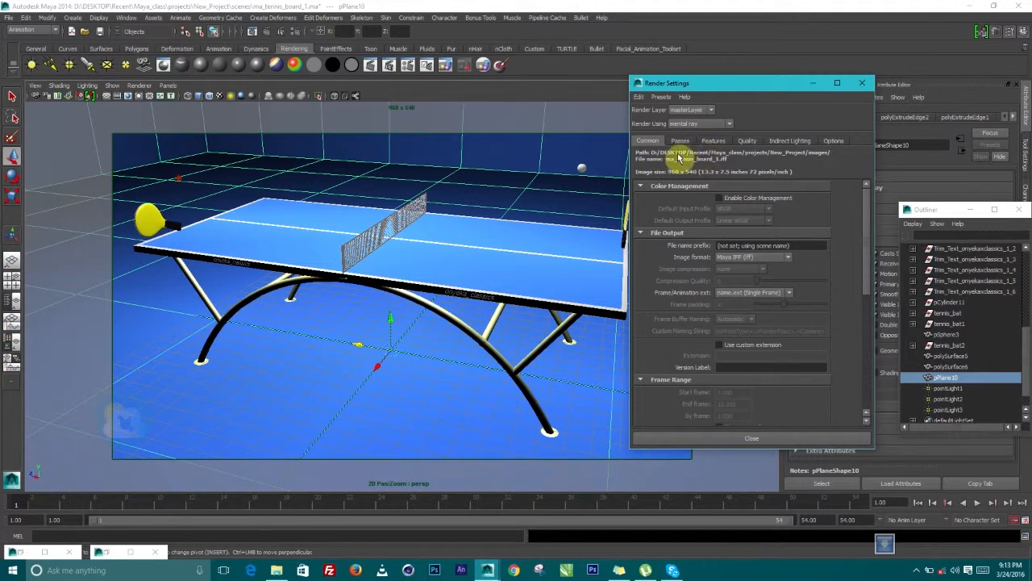
pyautogui.moveTo(810, 158)
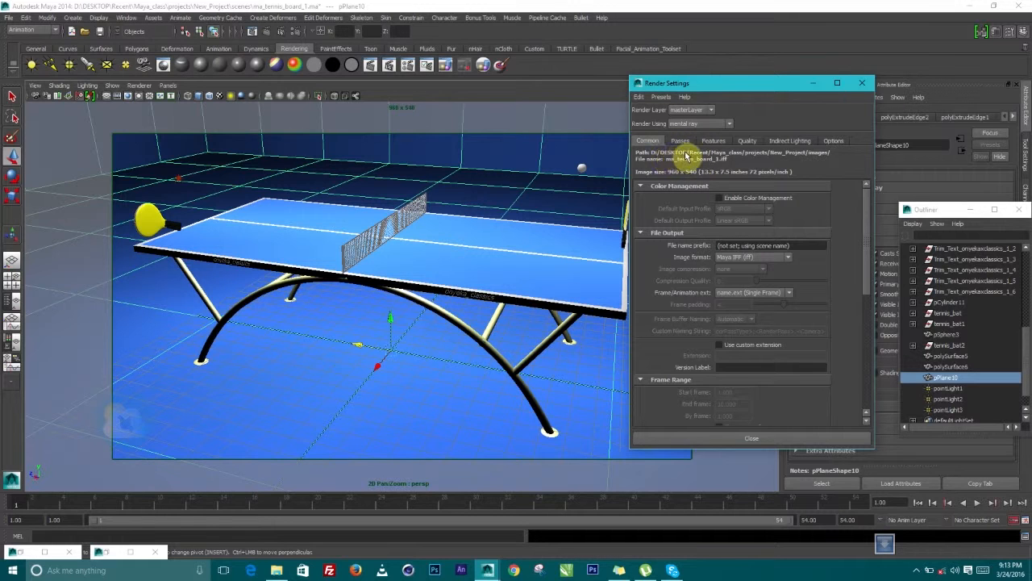
pyautogui.moveTo(793, 158)
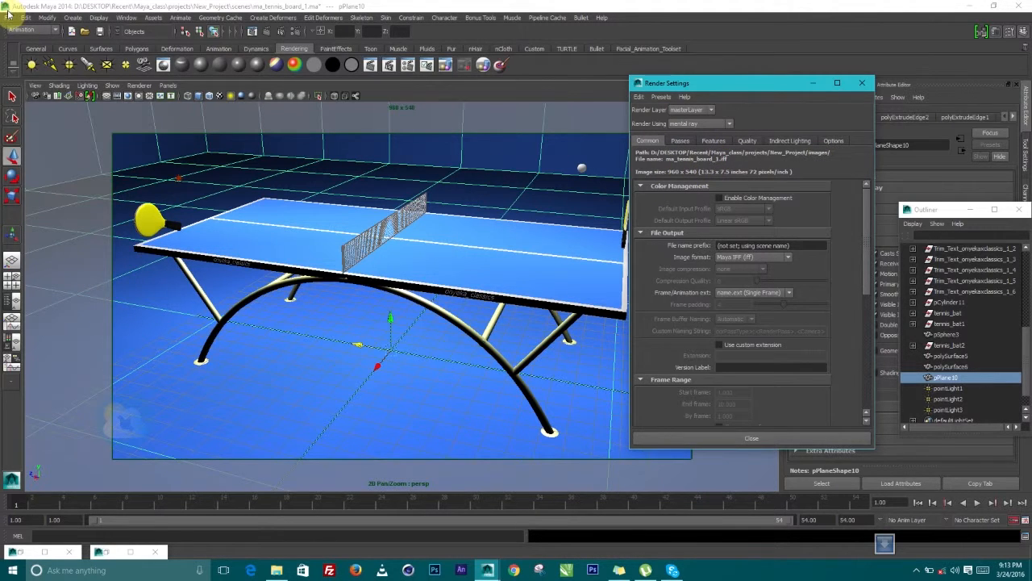
pyautogui.click(9, 18)
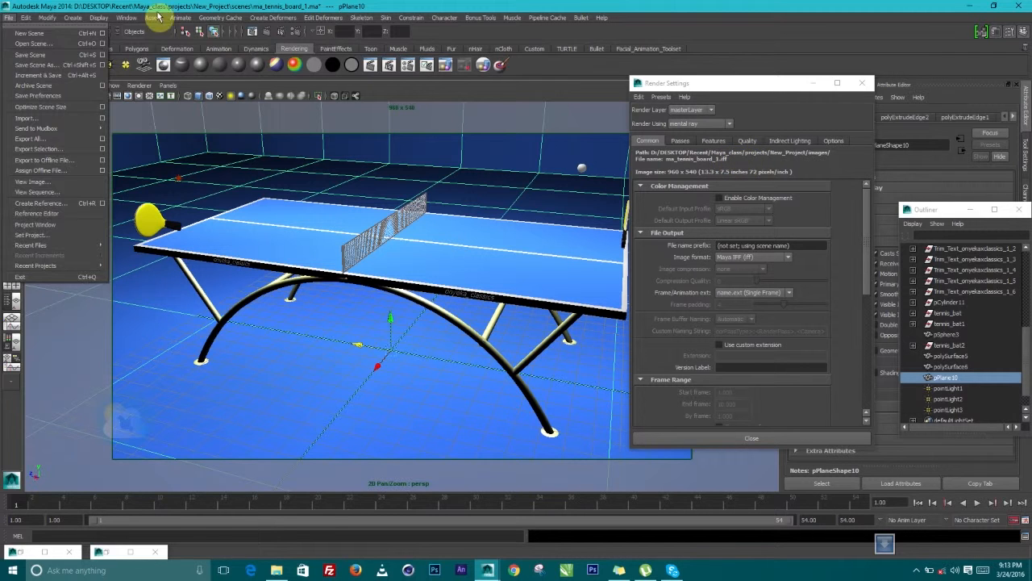
# Dismiss the File menu and begin editing the File name prefix field
pyautogui.click(220, 16)
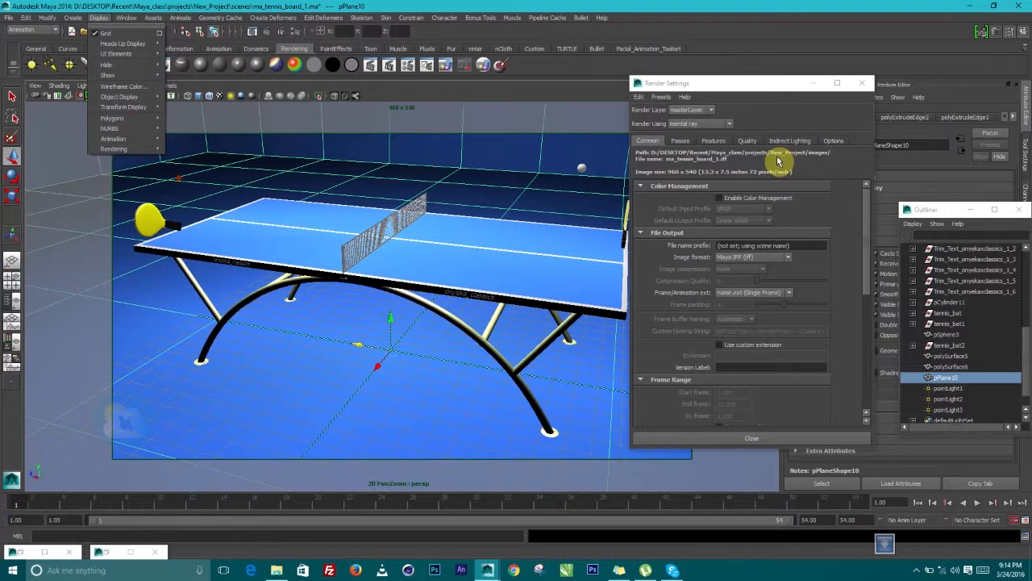
pyautogui.moveTo(729, 206)
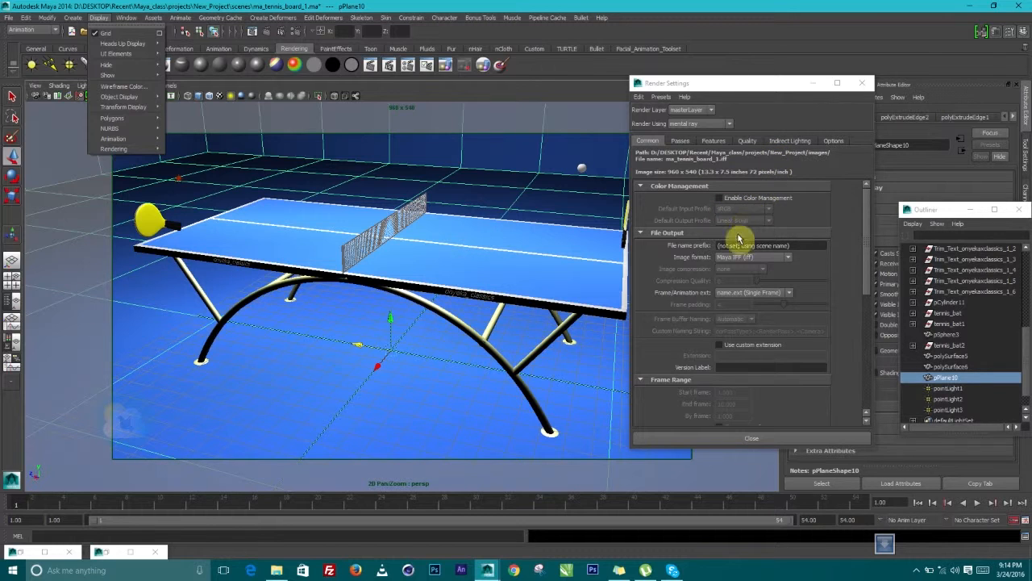
pyautogui.moveTo(789, 174)
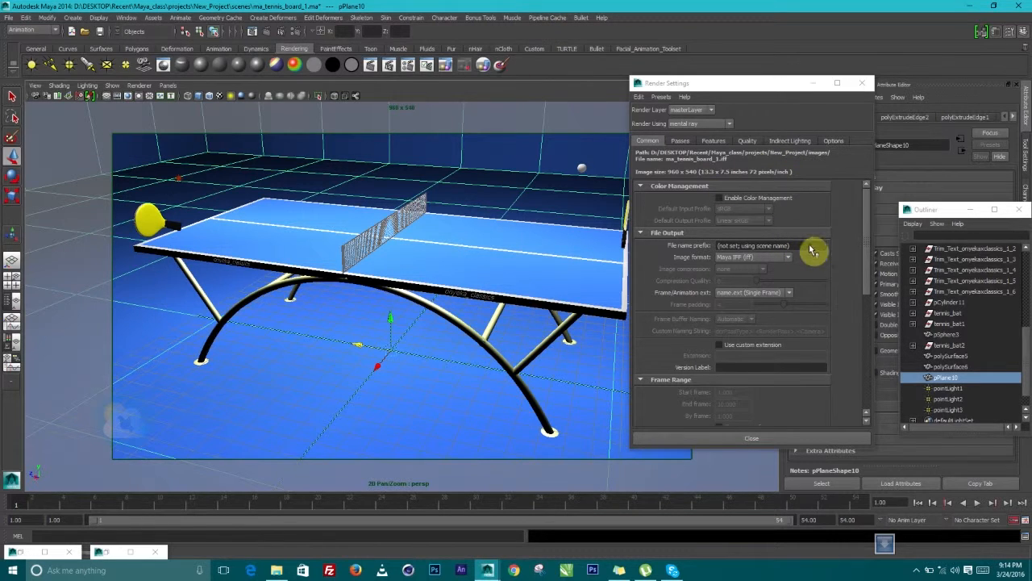
pyautogui.click(771, 245)
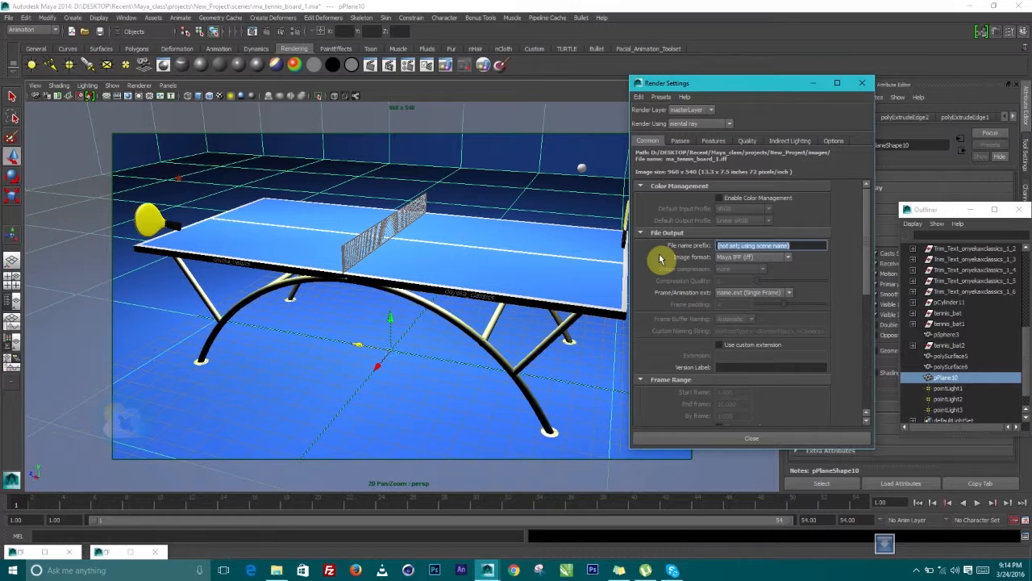
# Set the File name prefix to tennis, Image format to JPEG, and numbered Frame/Animation ext
pyautogui.write('tennis')
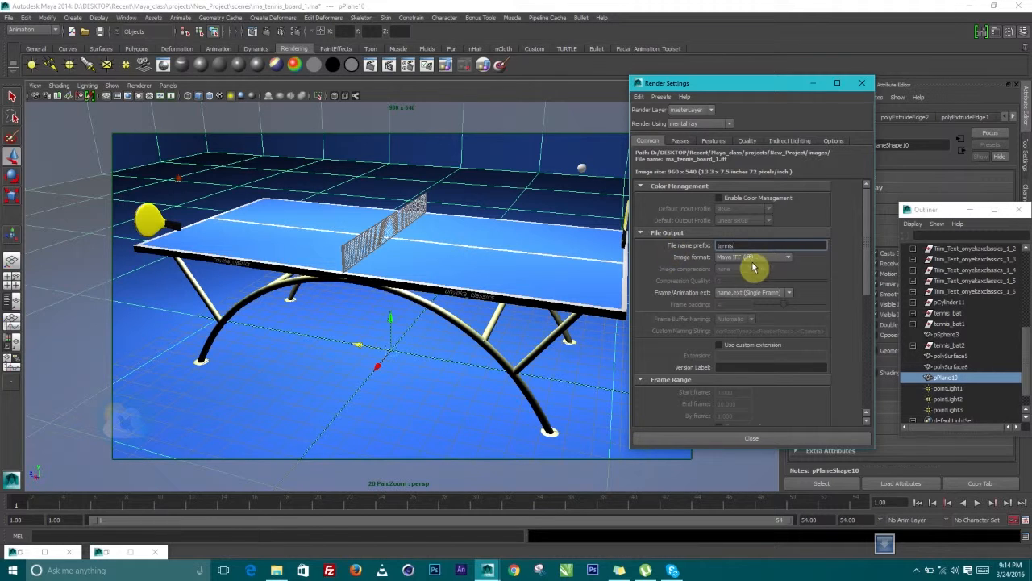
pyautogui.moveTo(734, 266)
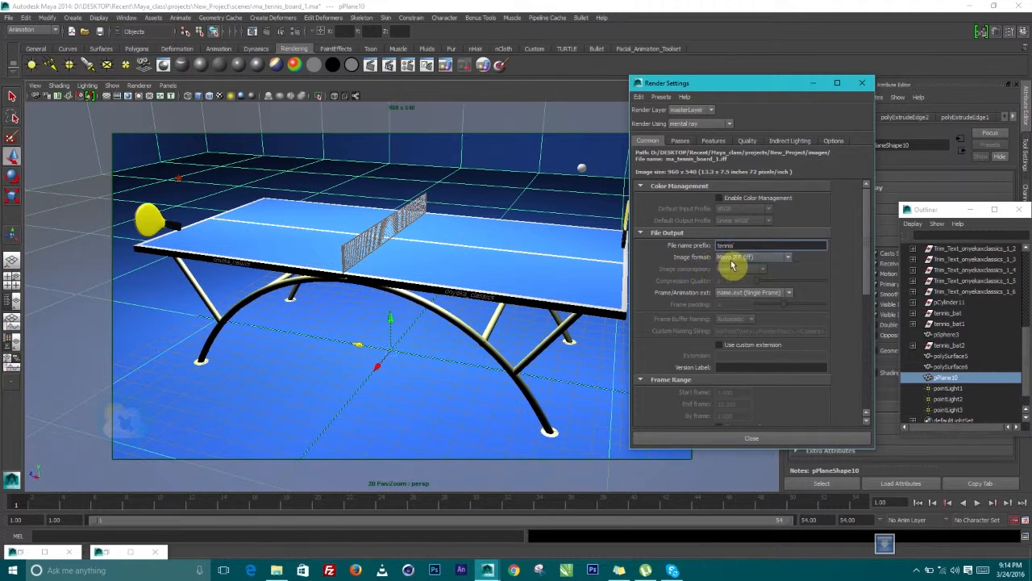
pyautogui.click(729, 257)
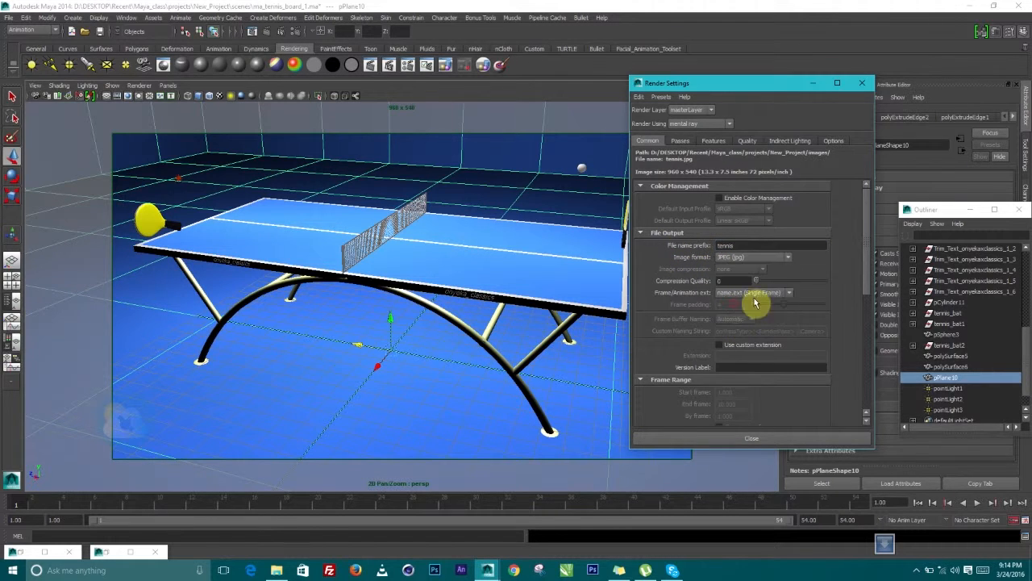
pyautogui.moveTo(874, 245)
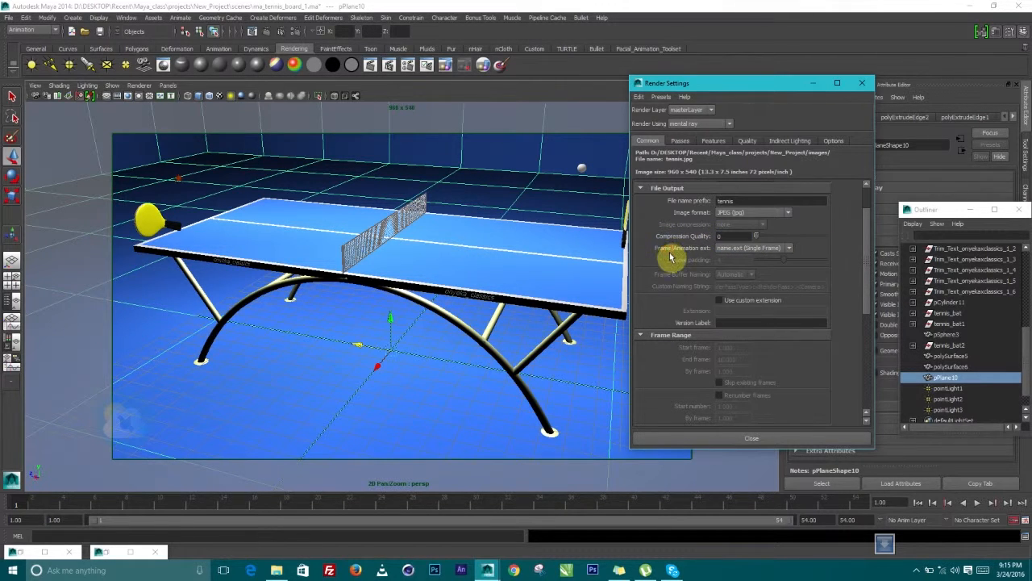
pyautogui.click(787, 248)
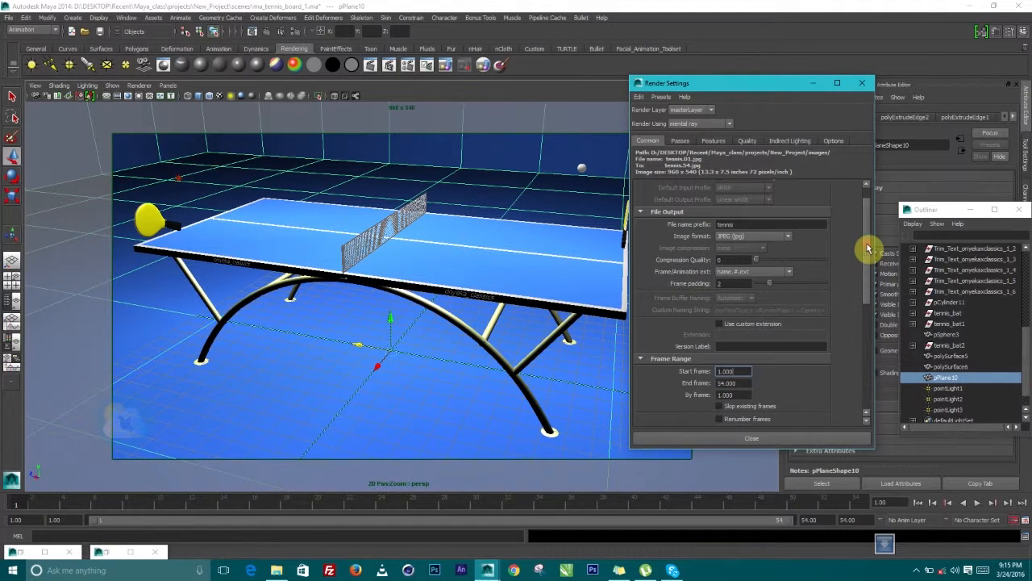
pyautogui.moveTo(729, 294)
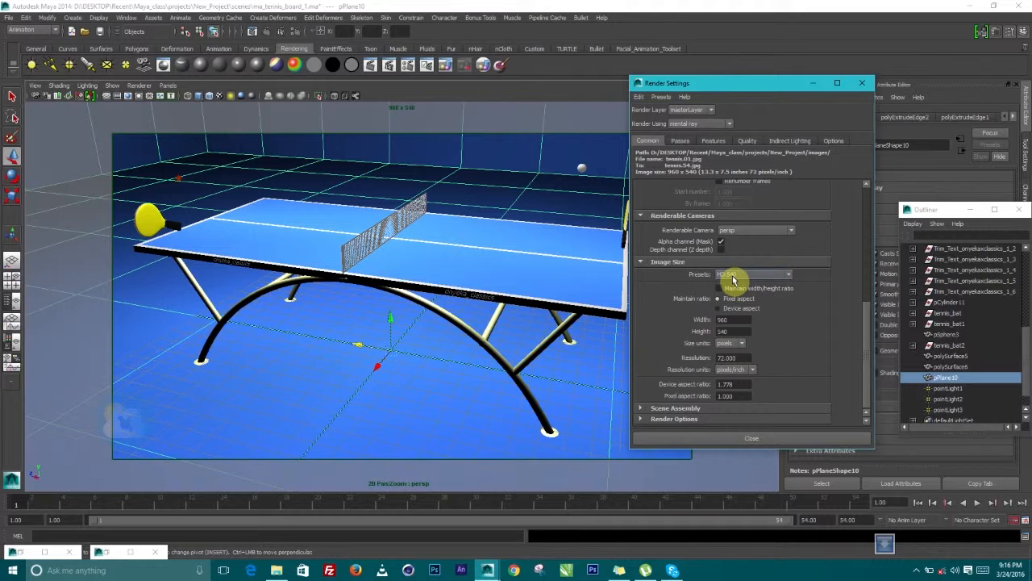
# Set the Image Size preset to HD 1080 (1920 x 1080)
pyautogui.click(755, 274)
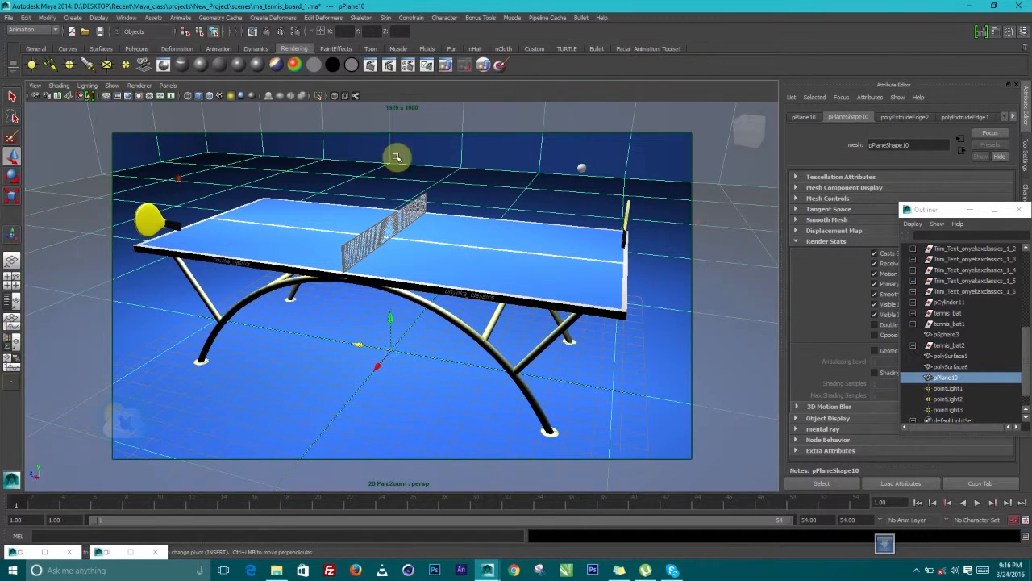
# Switch Maya to the Rendering menu set ahead of the batch render
pyautogui.click(31, 29)
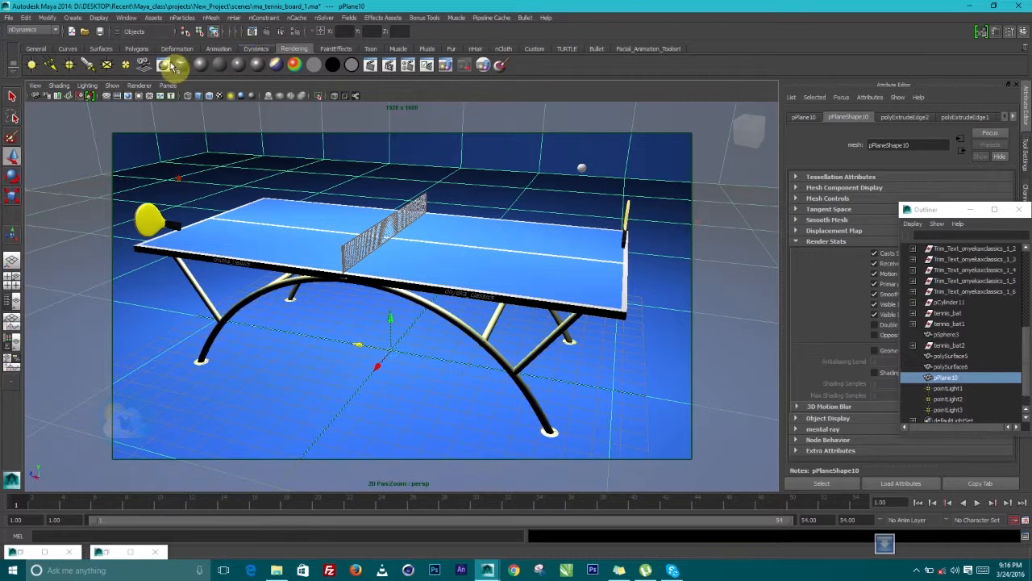
pyautogui.click(32, 29)
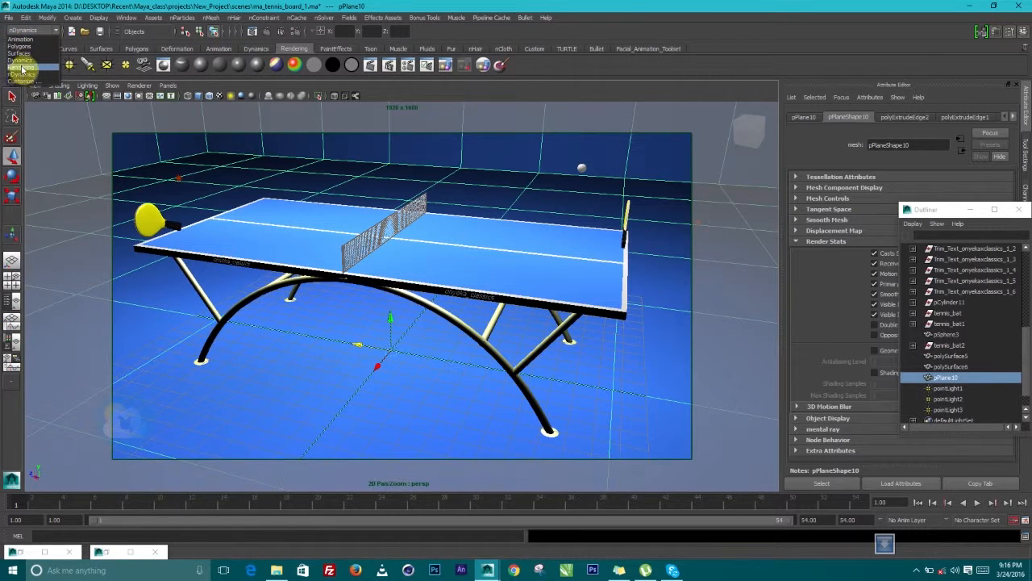
pyautogui.click(261, 18)
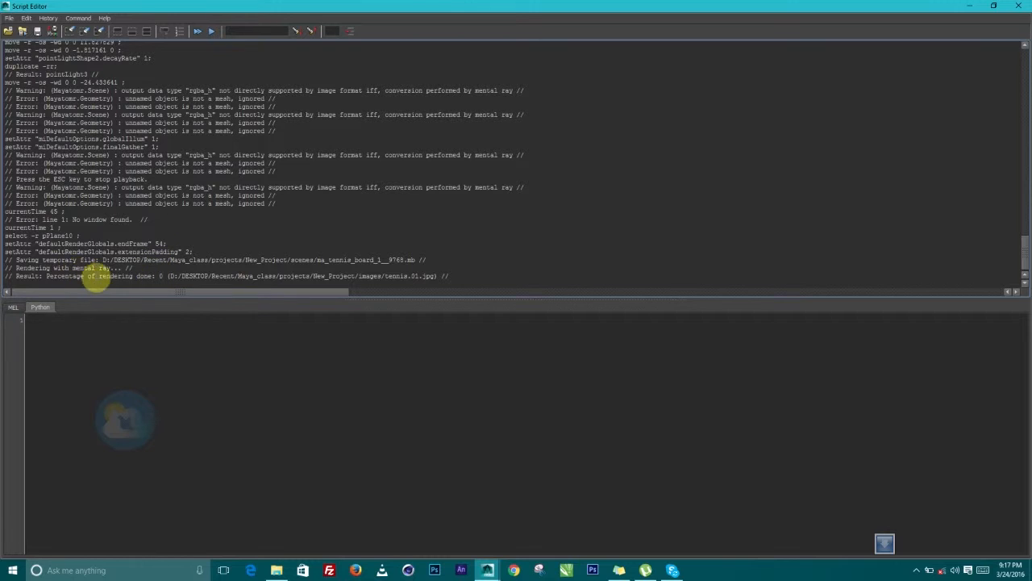
pyautogui.moveTo(406, 277)
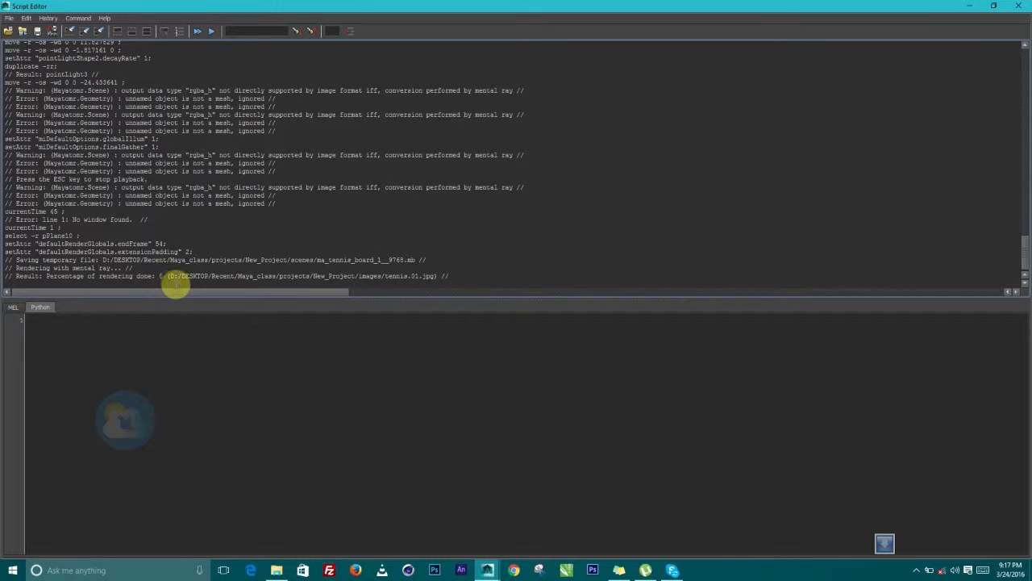
pyautogui.moveTo(340, 285)
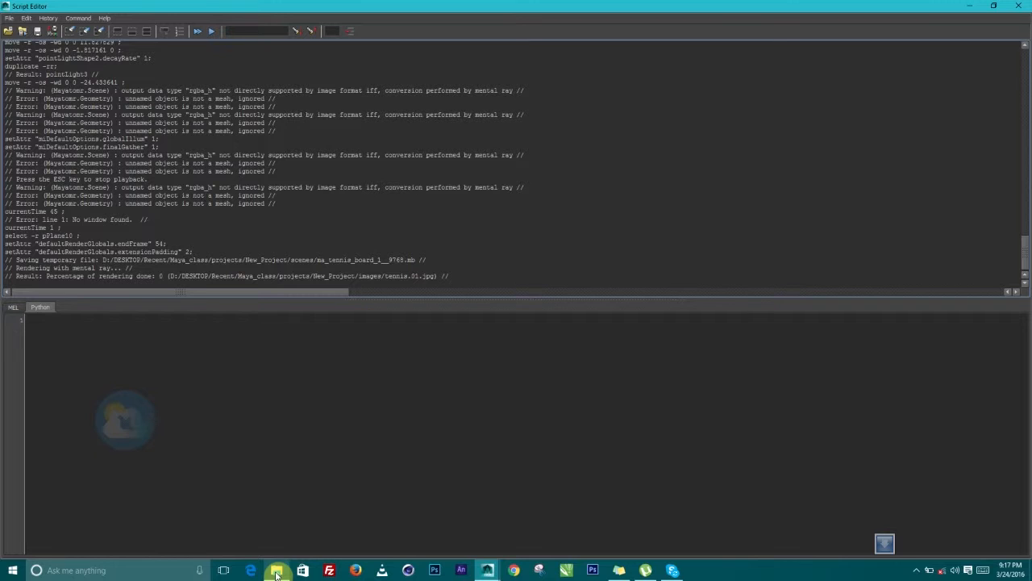
pyautogui.moveTo(281, 542)
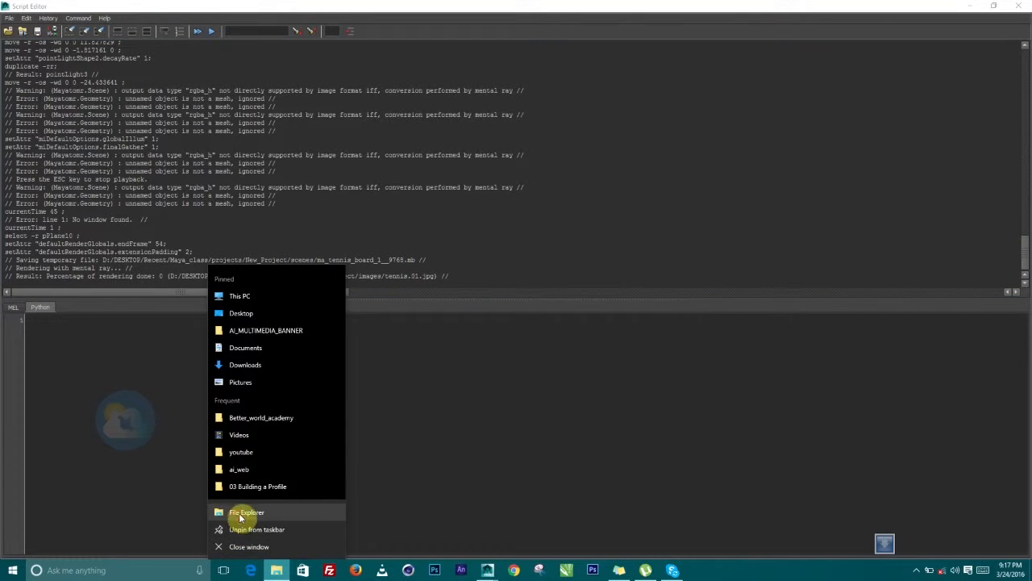
pyautogui.moveTo(247, 503)
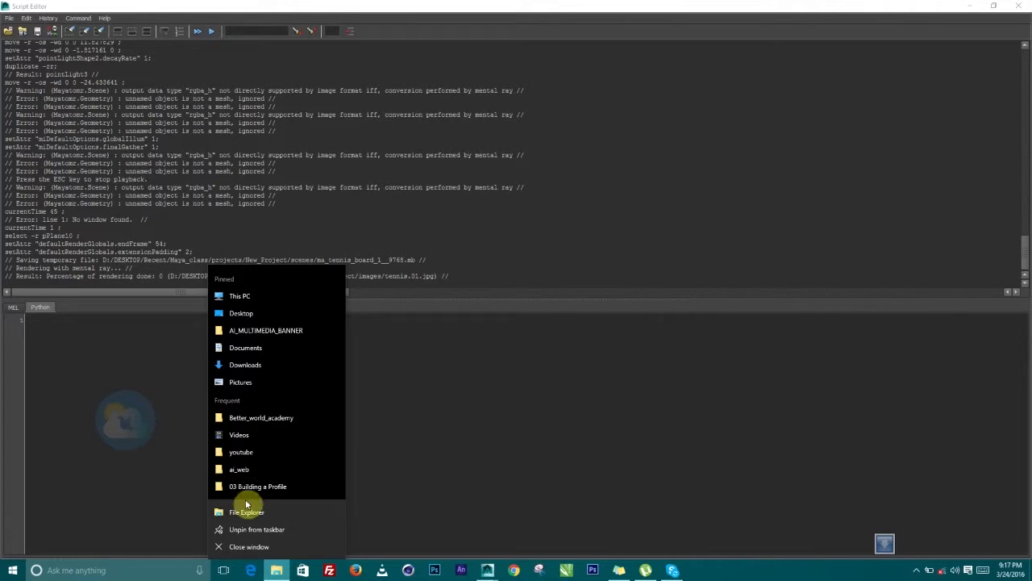
# Maximize a new File Explorer window, enter the images folder and select tennis.01.jpg
pyautogui.click(247, 512)
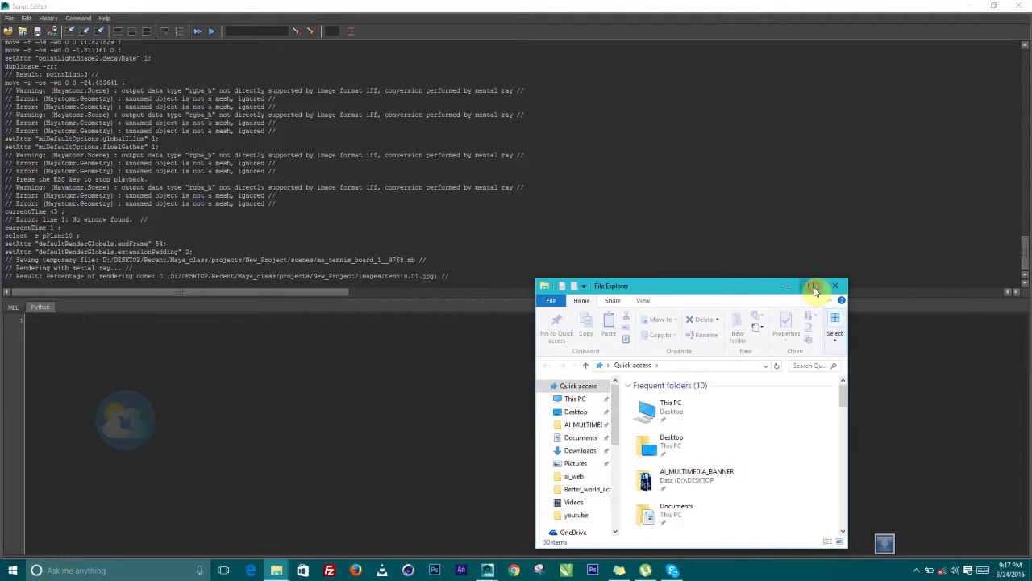
pyautogui.click(816, 287)
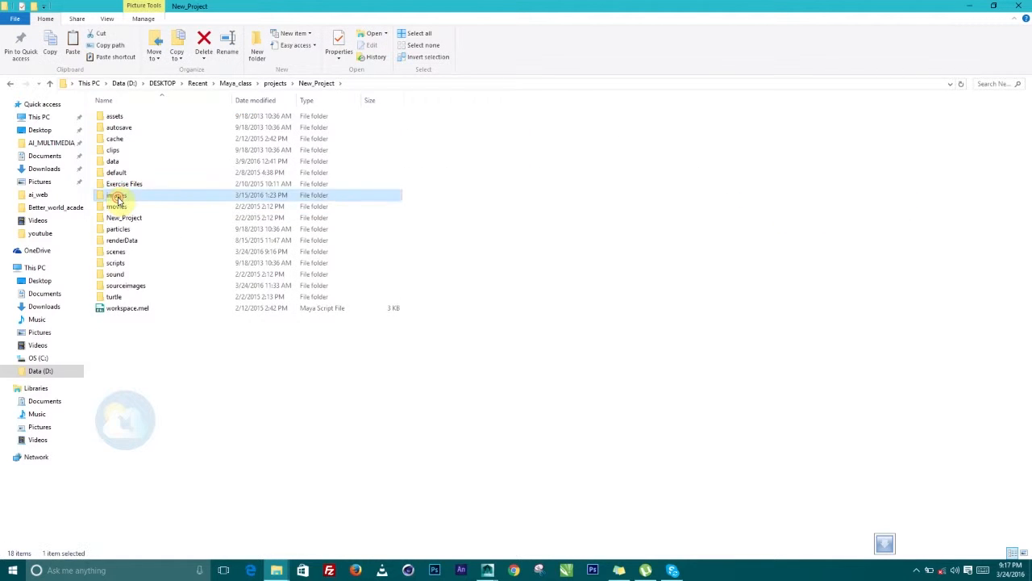
pyautogui.doubleClick(118, 196)
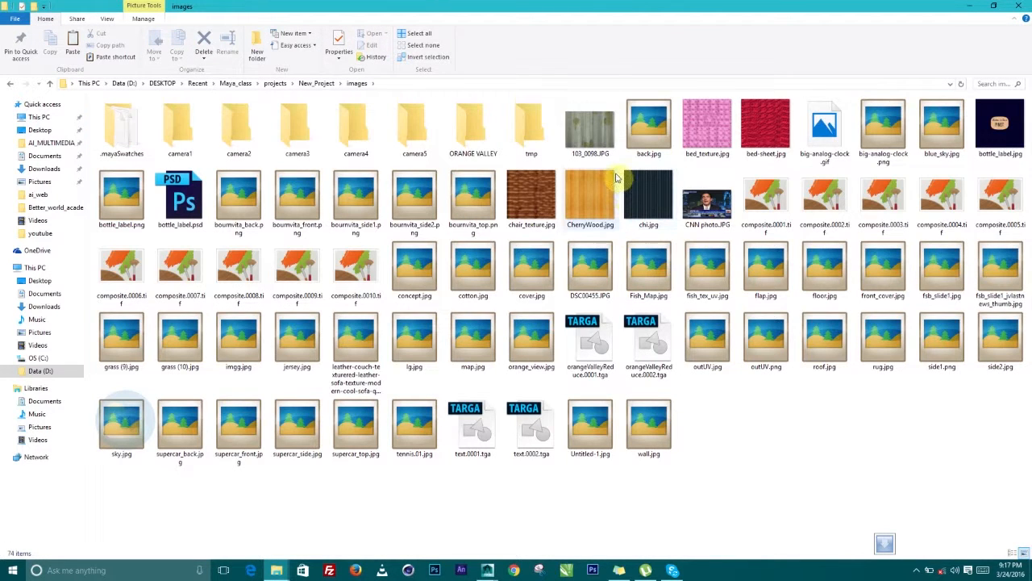
pyautogui.click(413, 422)
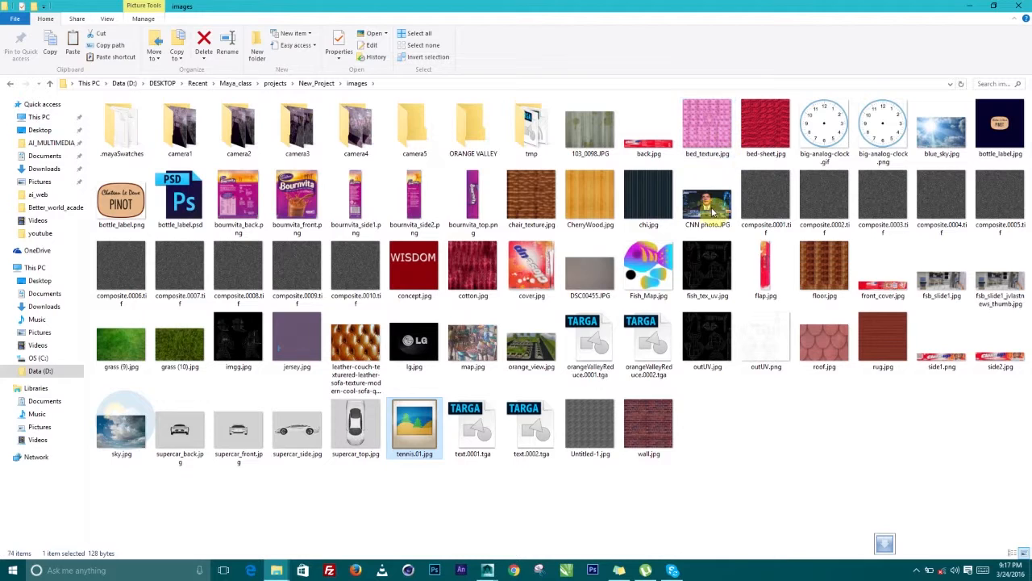
pyautogui.moveTo(418, 467)
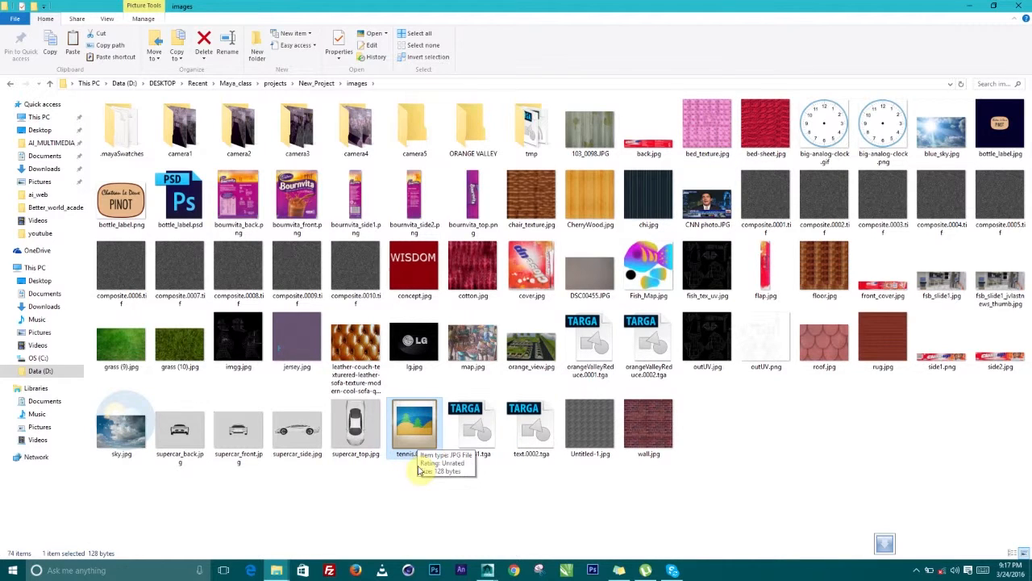
pyautogui.moveTo(464, 460)
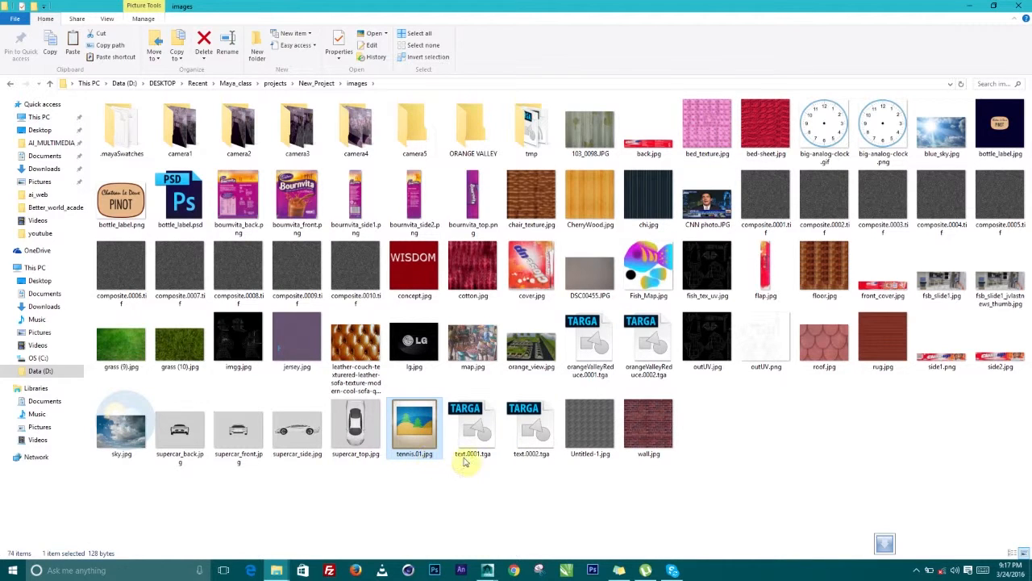
pyautogui.moveTo(442, 468)
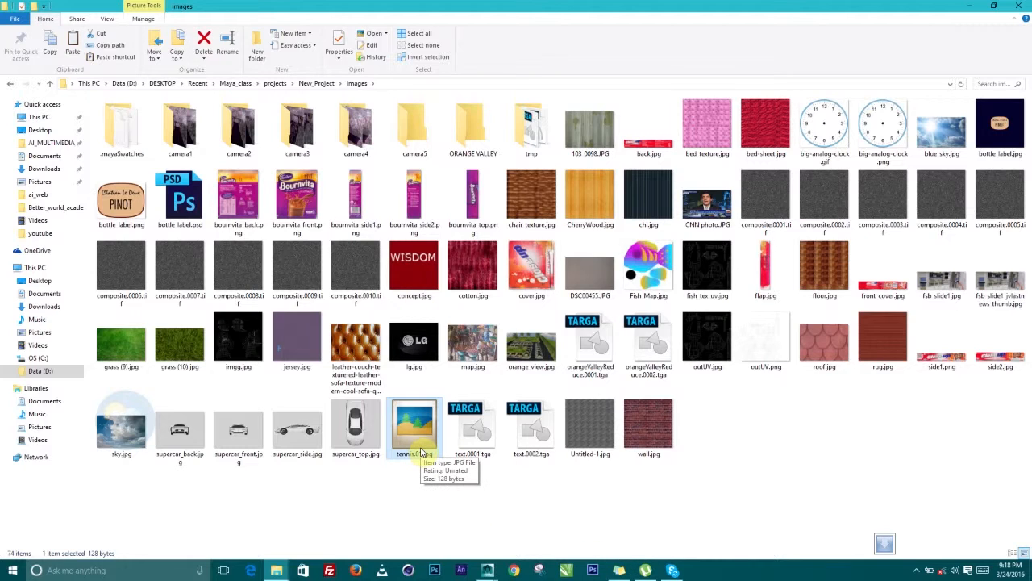
pyautogui.moveTo(668, 542)
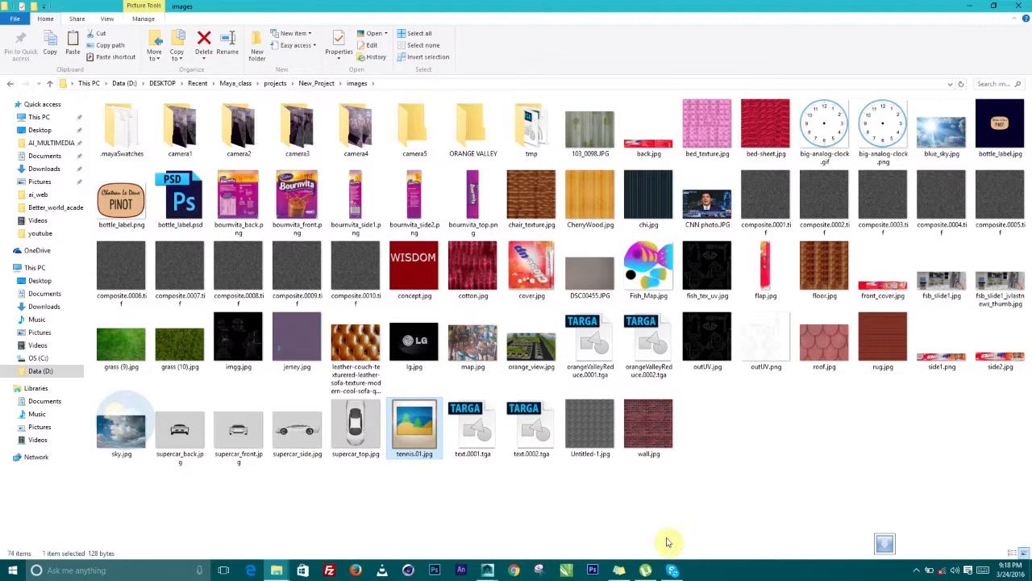
pyautogui.moveTo(589, 423)
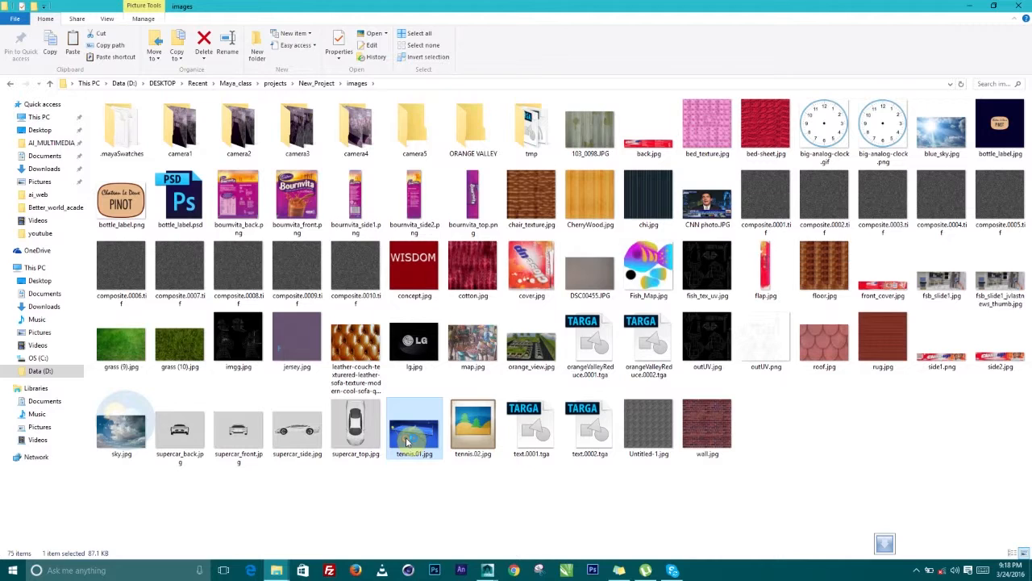
pyautogui.doubleClick(415, 422)
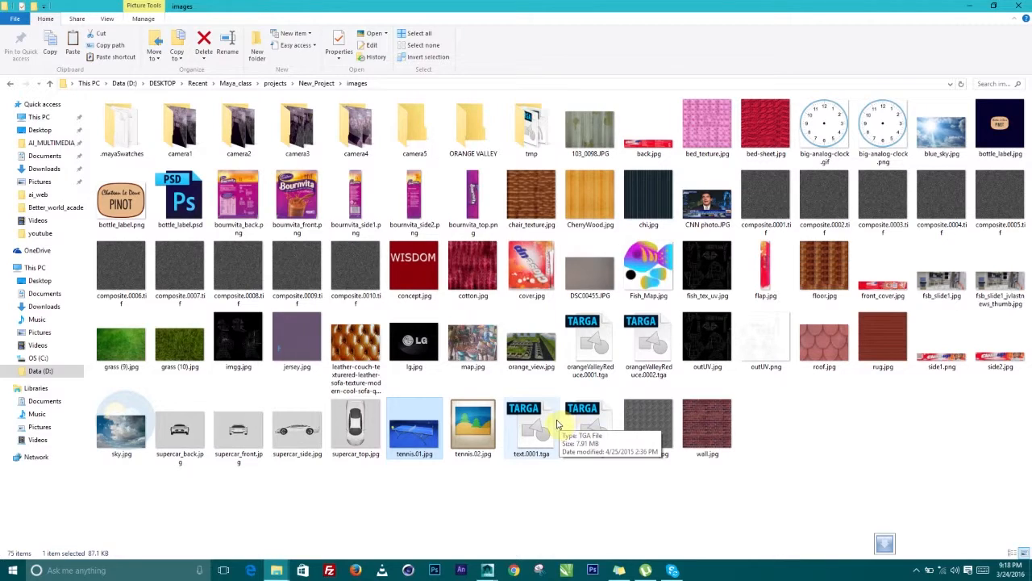
pyautogui.click(487, 571)
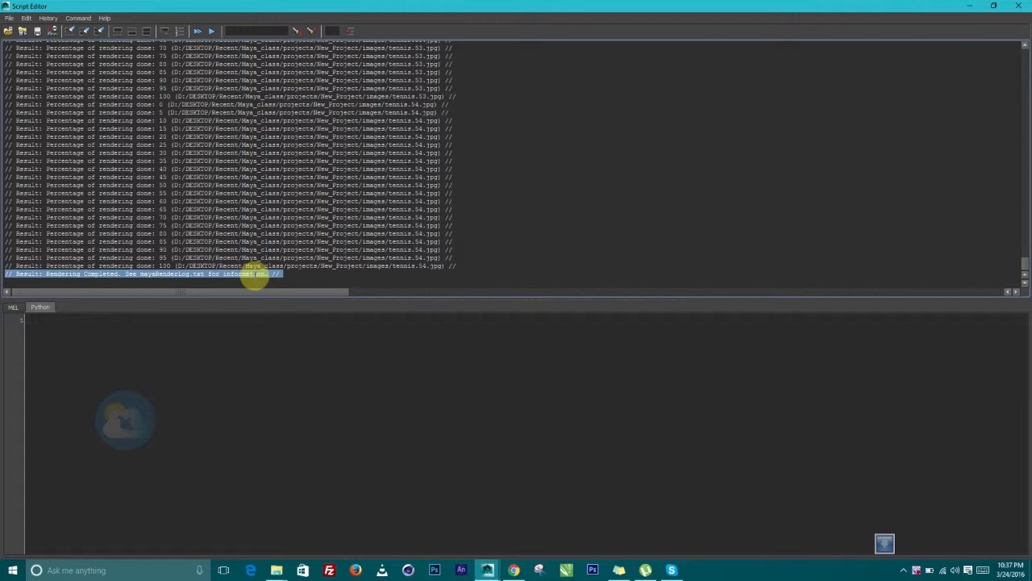
pyautogui.moveTo(581, 562)
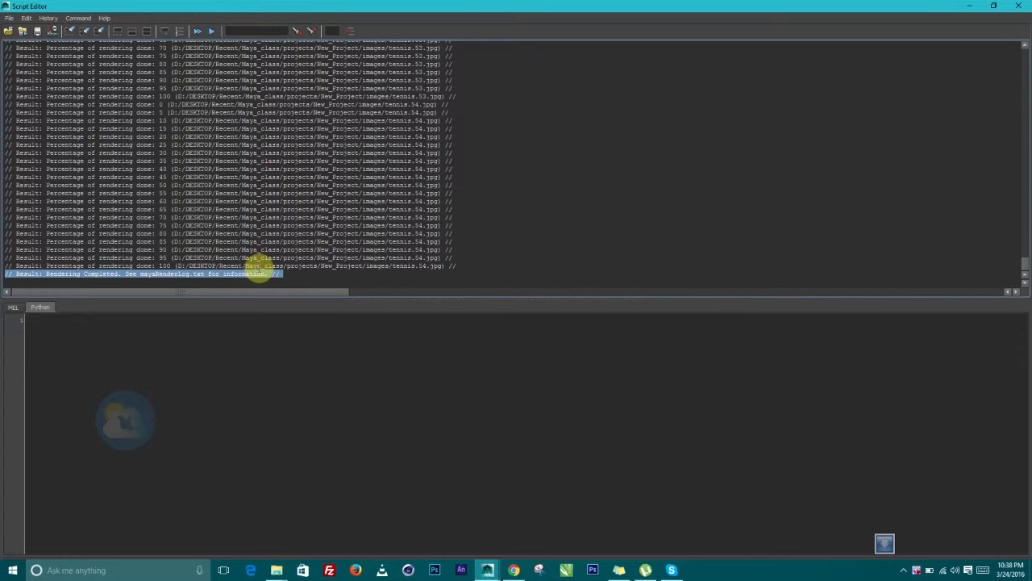
pyautogui.moveTo(395, 268)
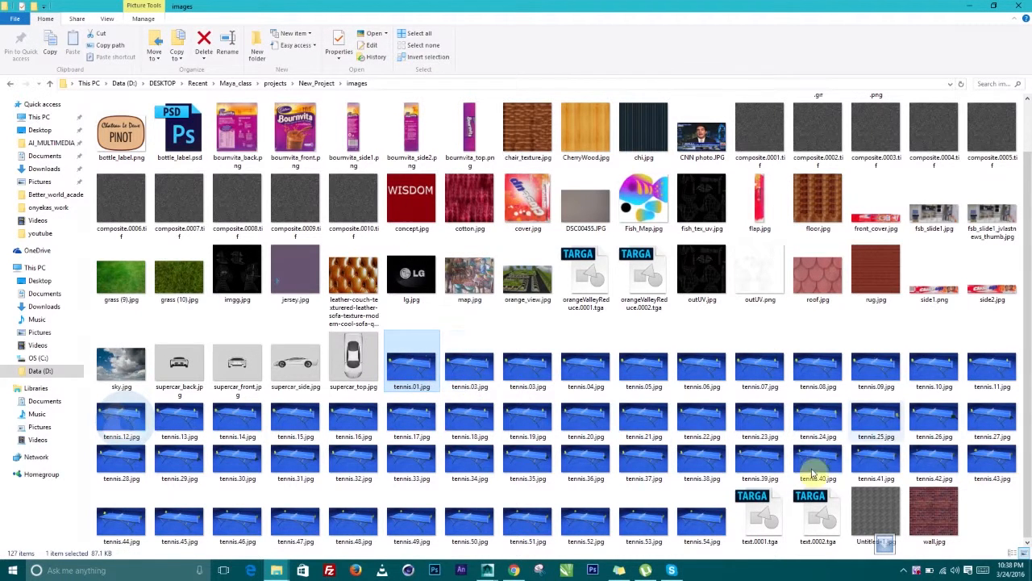
# Browse the rendered tennis JPG frames in the images folder
pyautogui.doubleClick(412, 358)
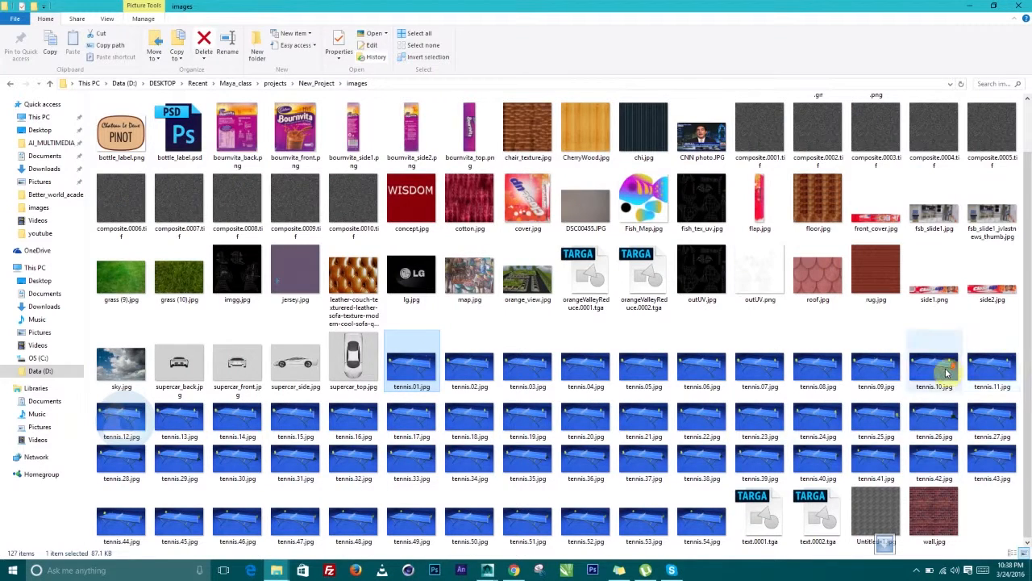
pyautogui.moveTo(470, 416)
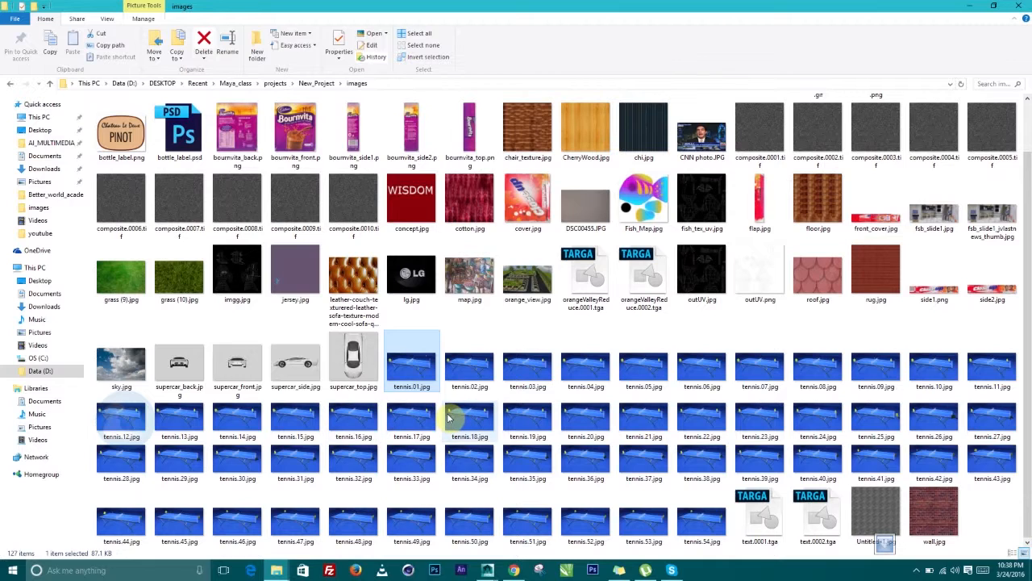
pyautogui.moveTo(449, 417)
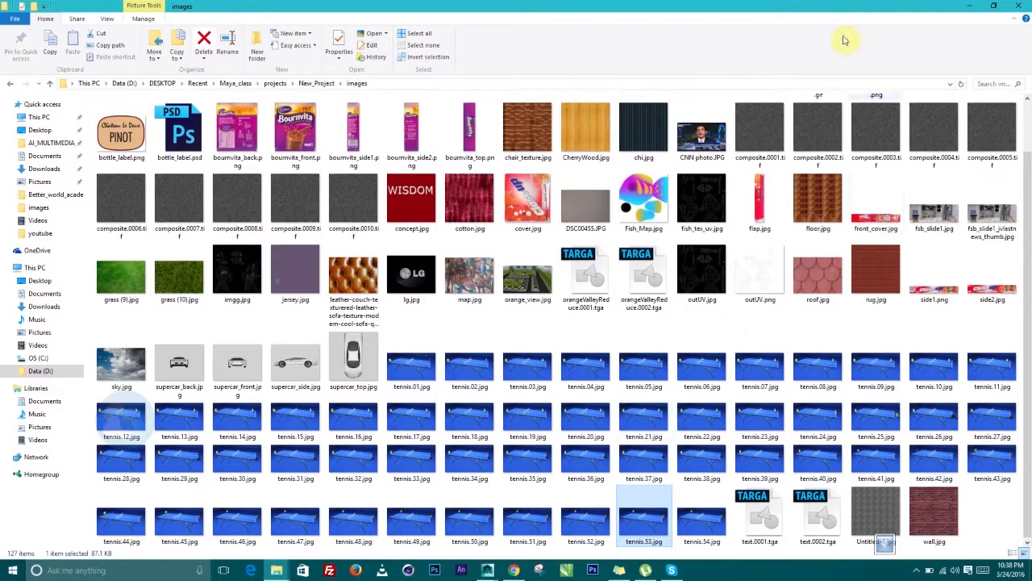
pyautogui.moveTo(626, 129)
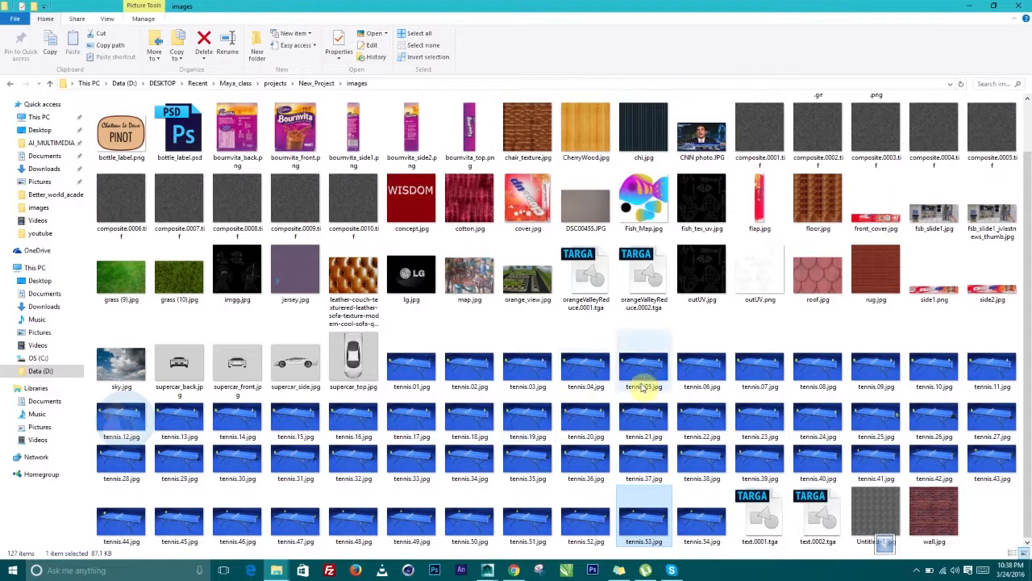
pyautogui.moveTo(654, 423)
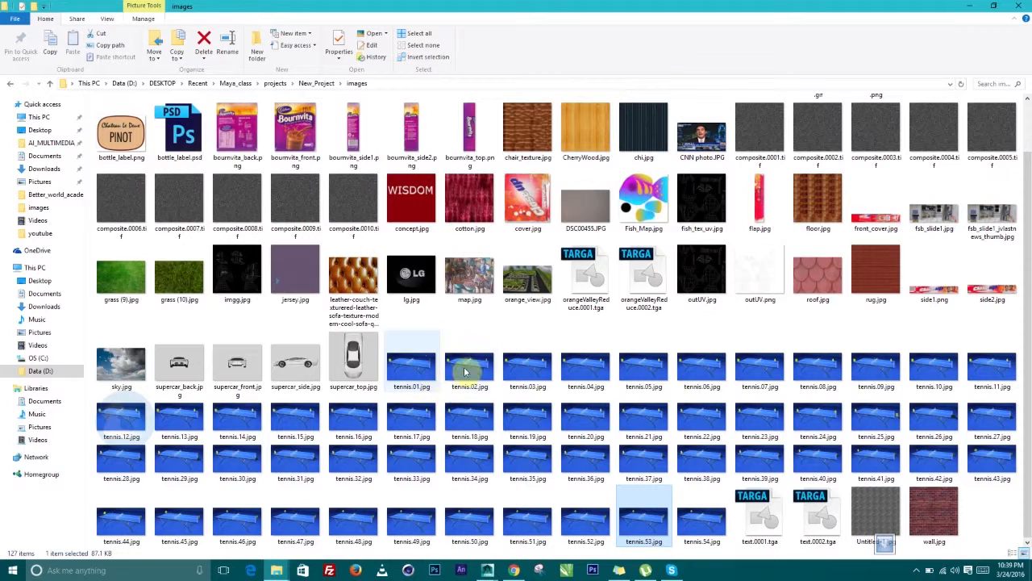
pyautogui.moveTo(527, 419)
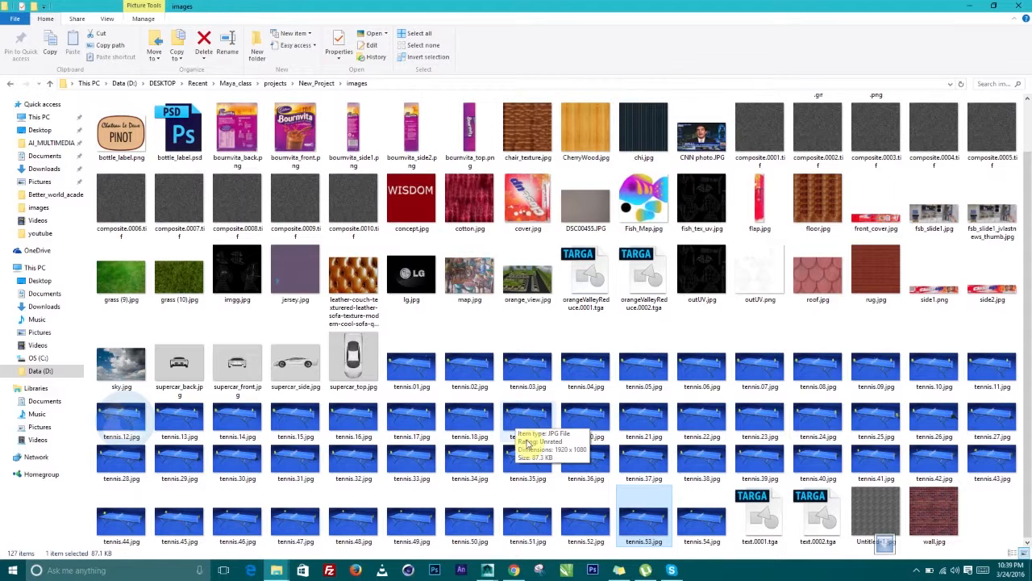
pyautogui.moveTo(639, 453)
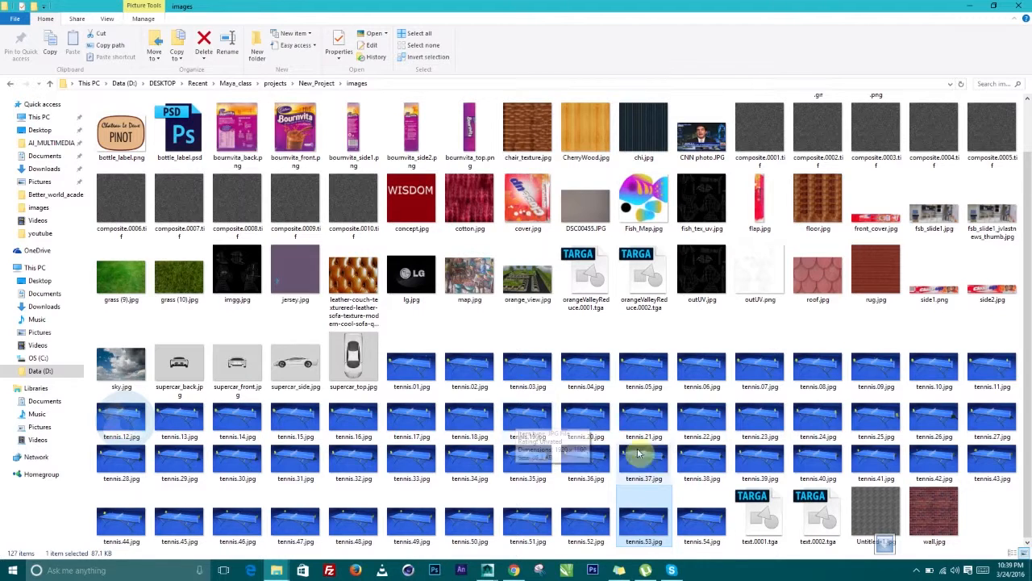